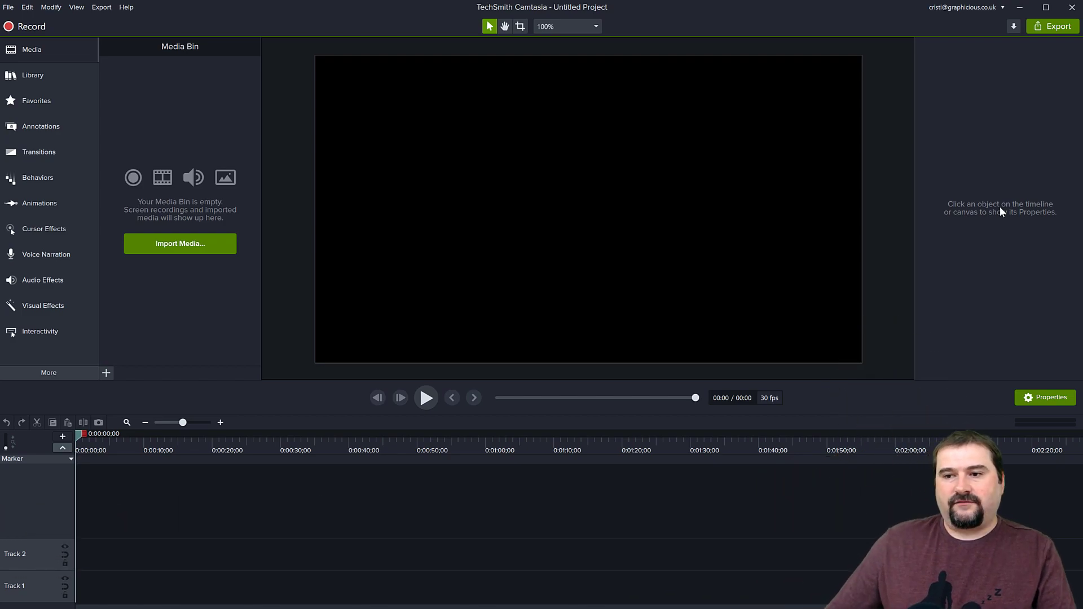
pyautogui.moveTo(942, 135)
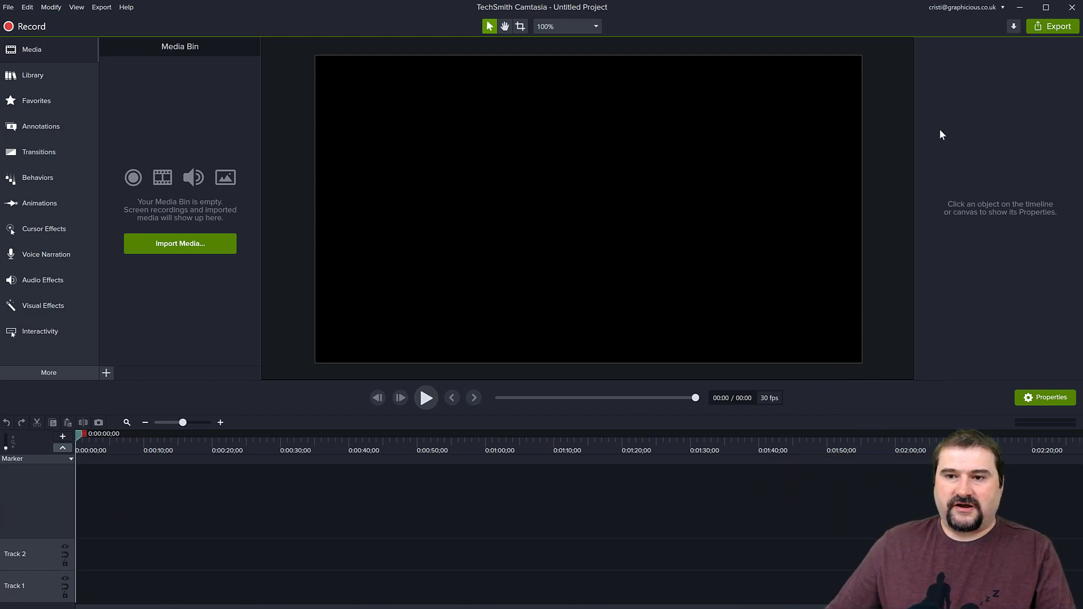
# Step: Preview the first image from the Timelapse folder in File Explorer
pyautogui.click(181, 244)
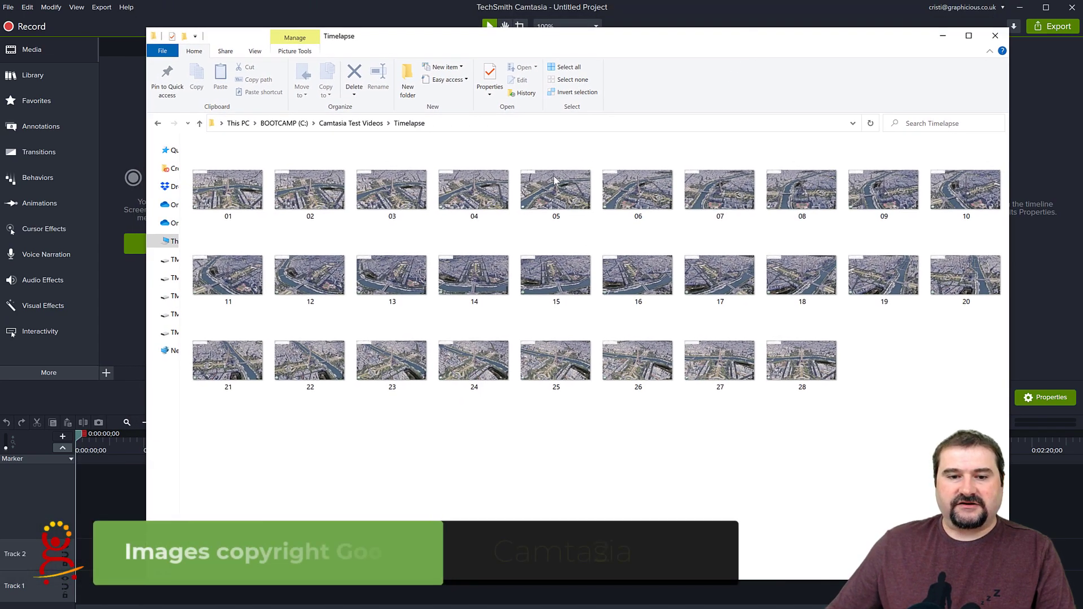
pyautogui.doubleClick(228, 190)
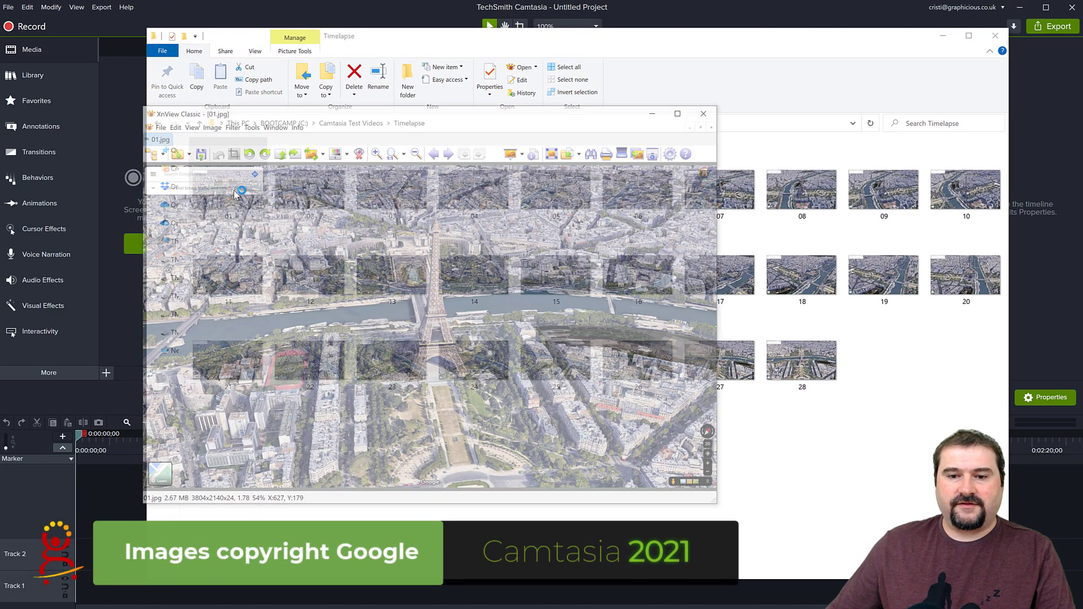
pyautogui.moveTo(192, 114); pyautogui.dragTo(429, 78)
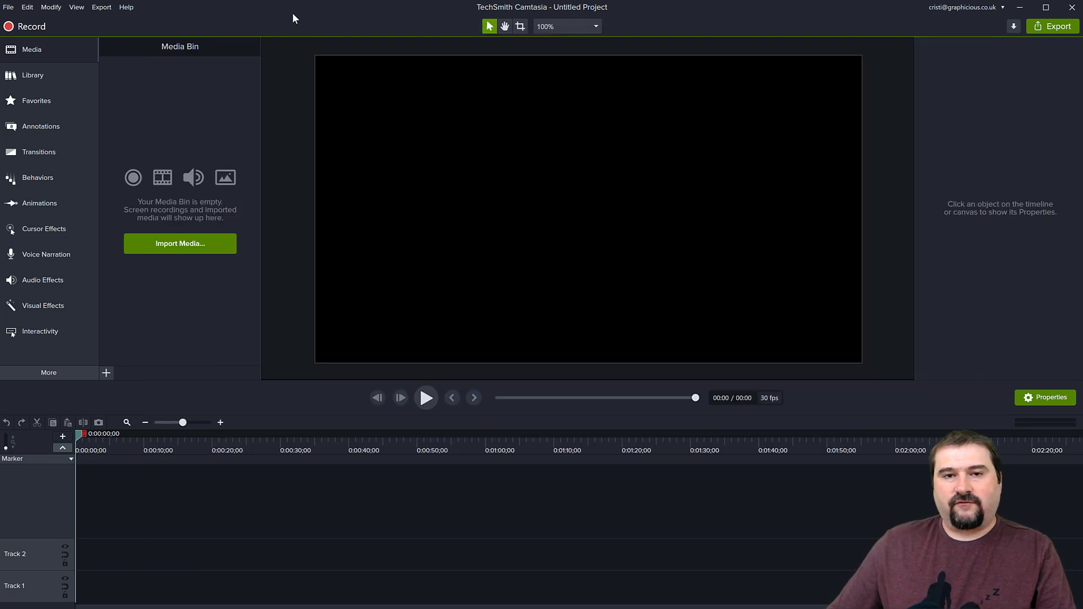
pyautogui.moveTo(418, 361)
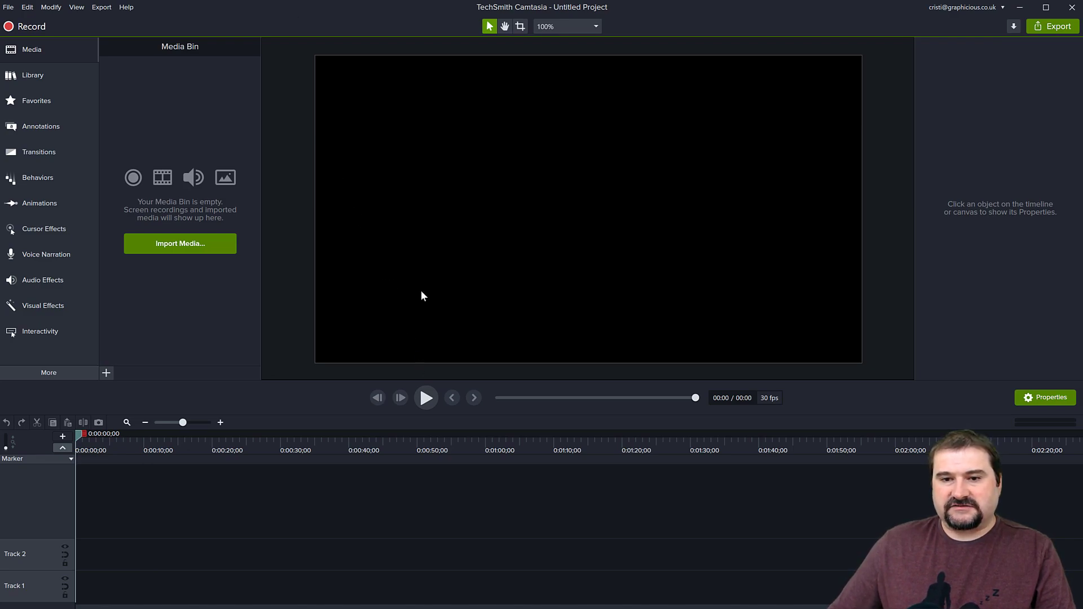
# Step: Set the default image duration to 0.1 seconds in Preferences > Timing and confirm
pyautogui.click(27, 7)
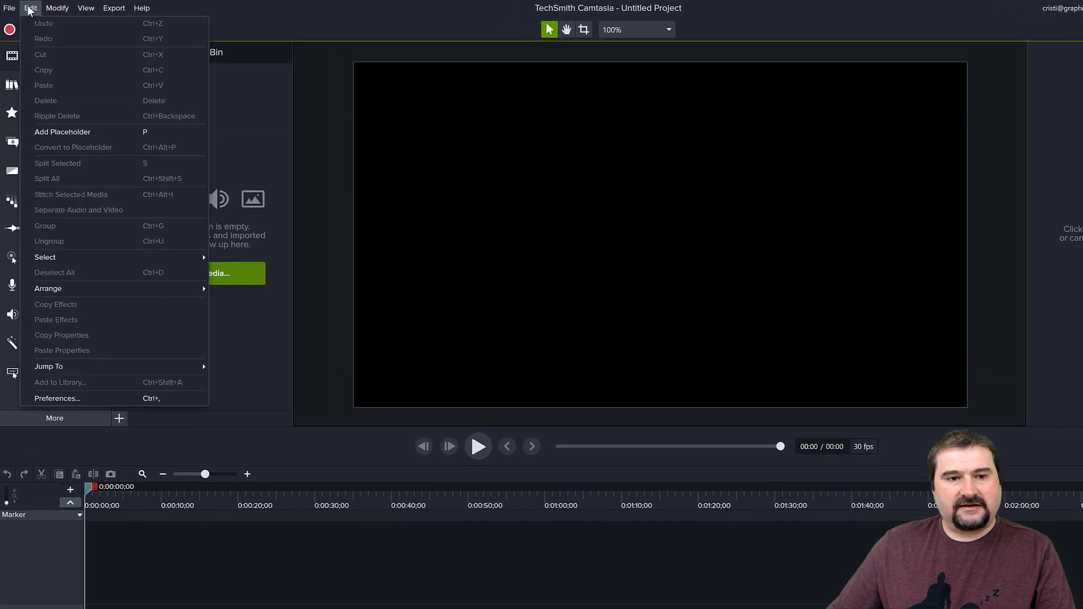
pyautogui.click(57, 398)
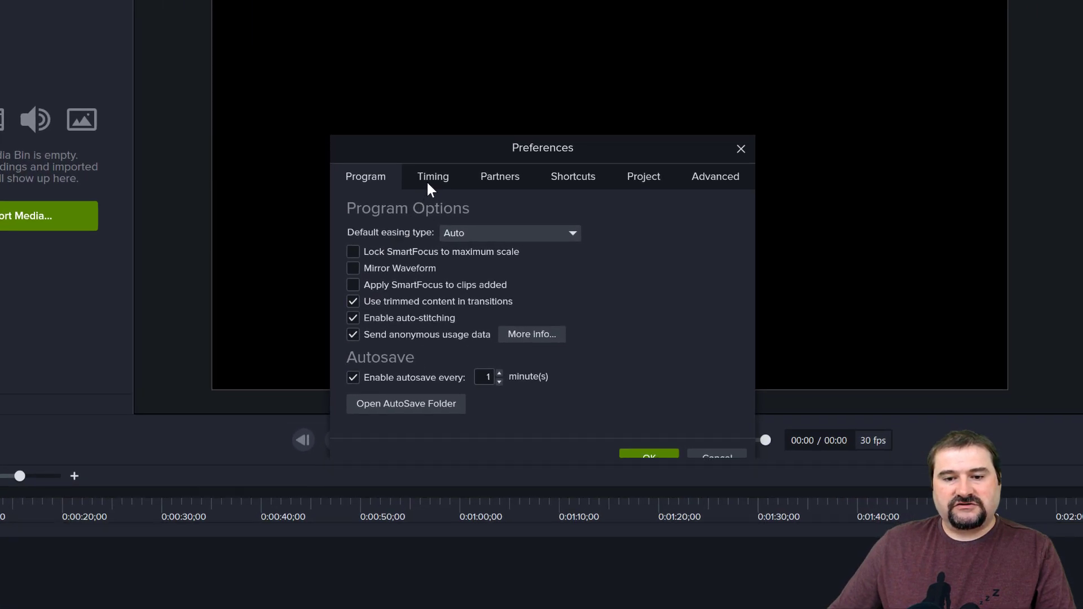
pyautogui.click(433, 176)
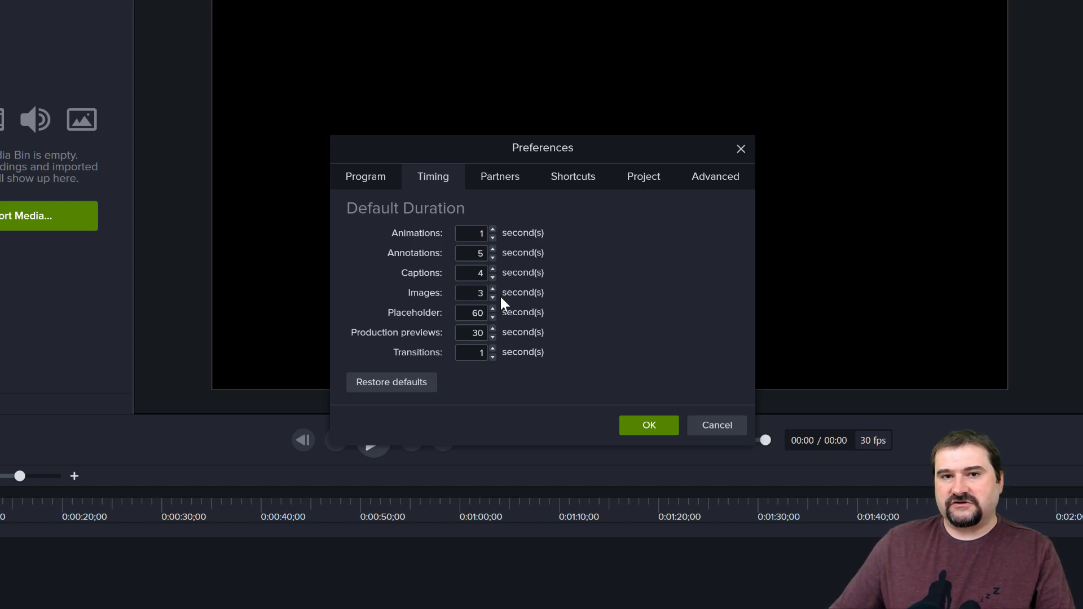
pyautogui.moveTo(536, 304)
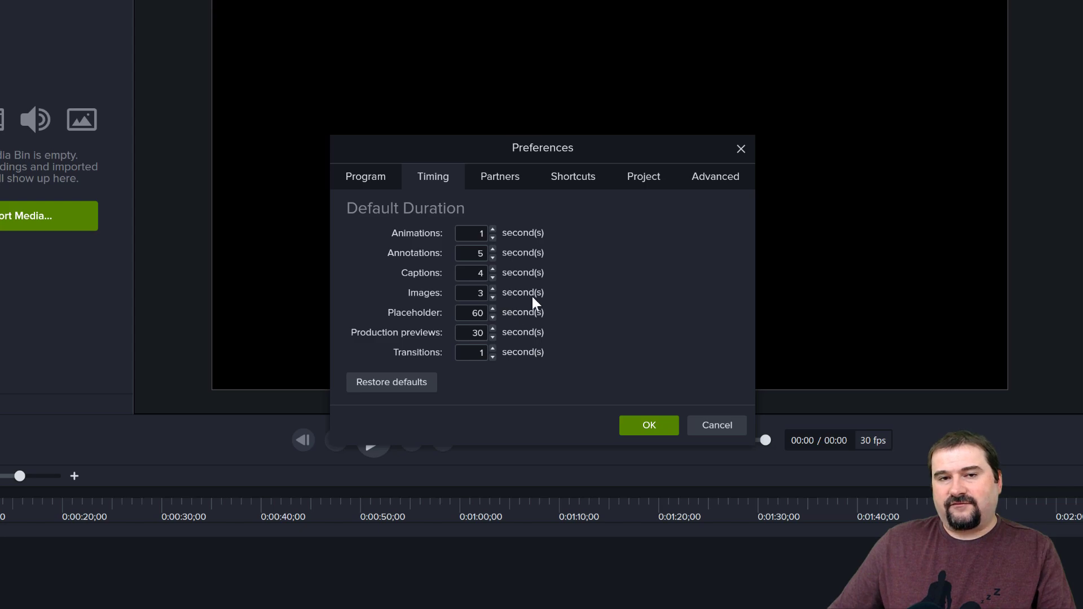
pyautogui.moveTo(529, 305)
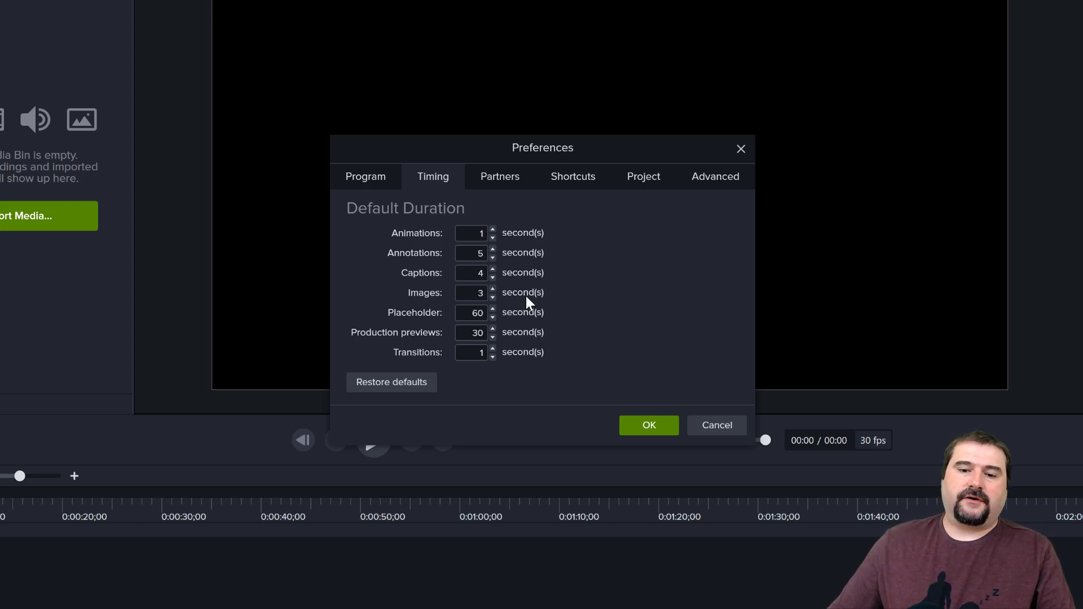
pyautogui.moveTo(535, 314)
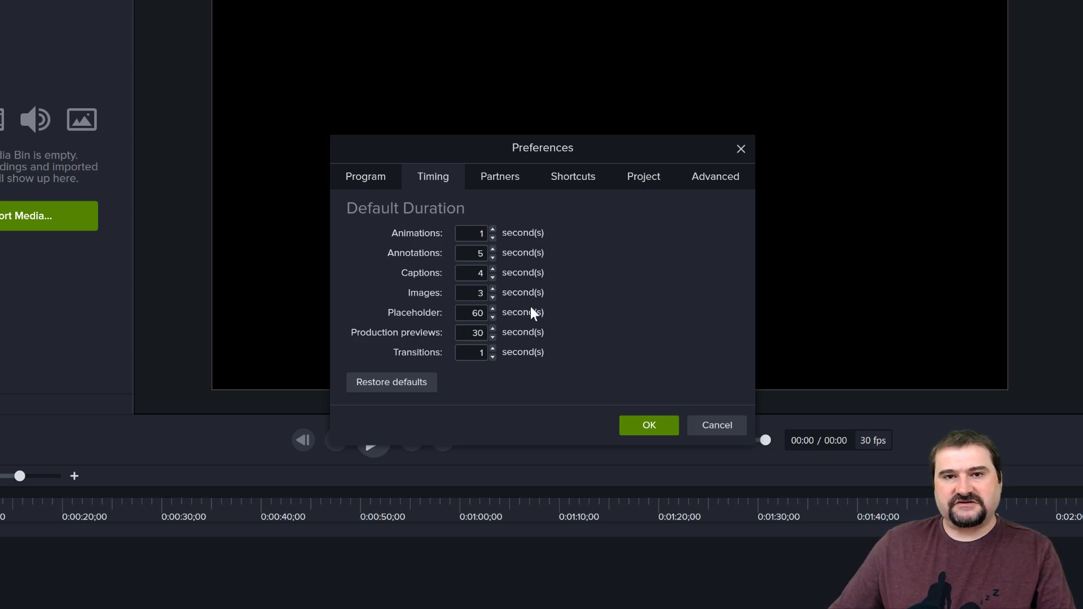
pyautogui.moveTo(534, 303)
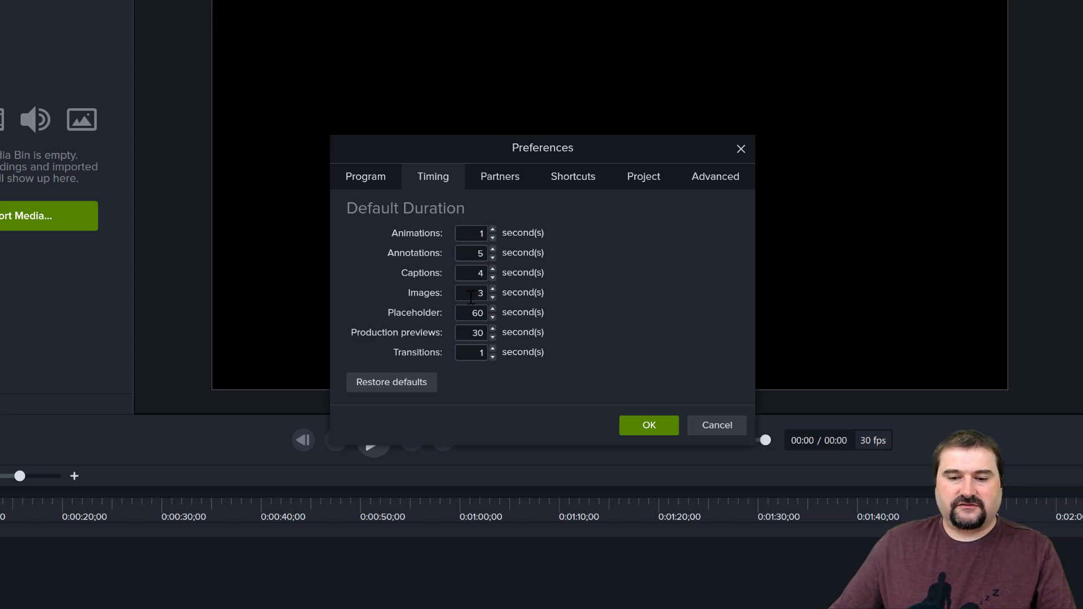
pyautogui.write('0.1')
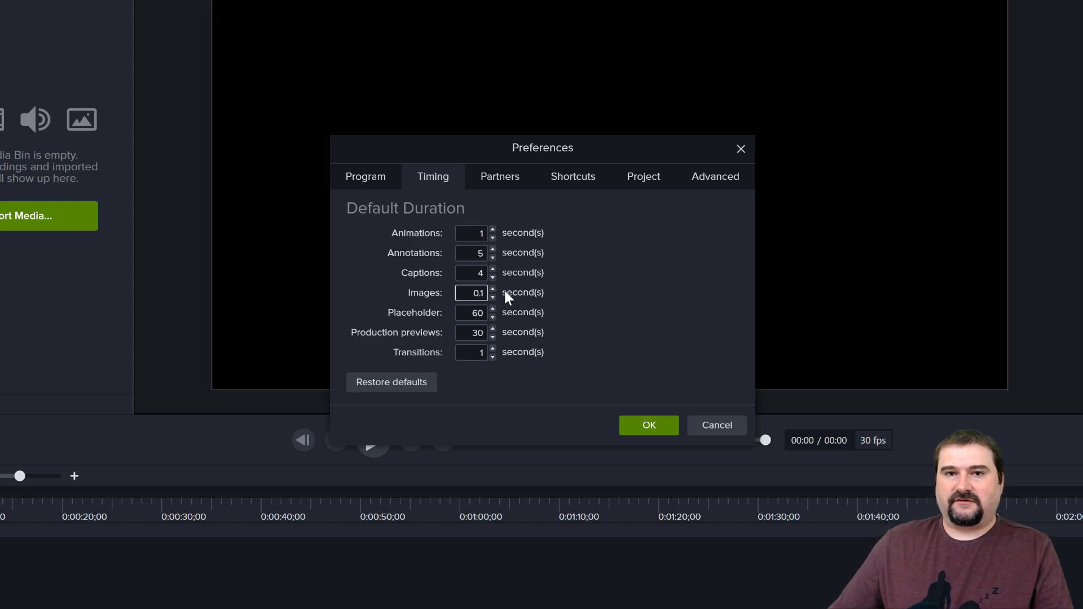
pyautogui.moveTo(501, 250)
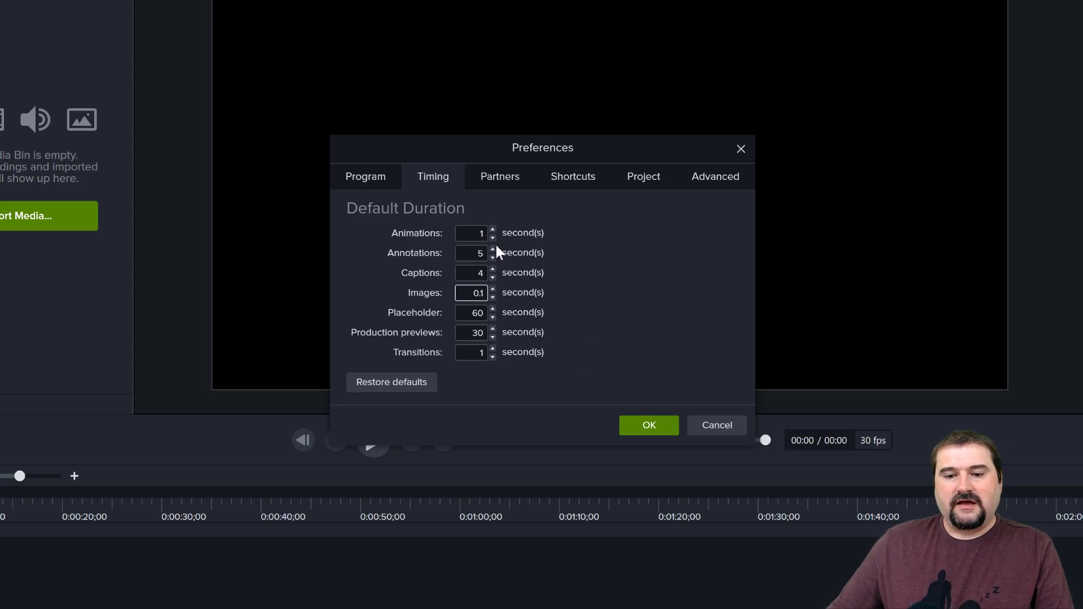
pyautogui.moveTo(522, 304)
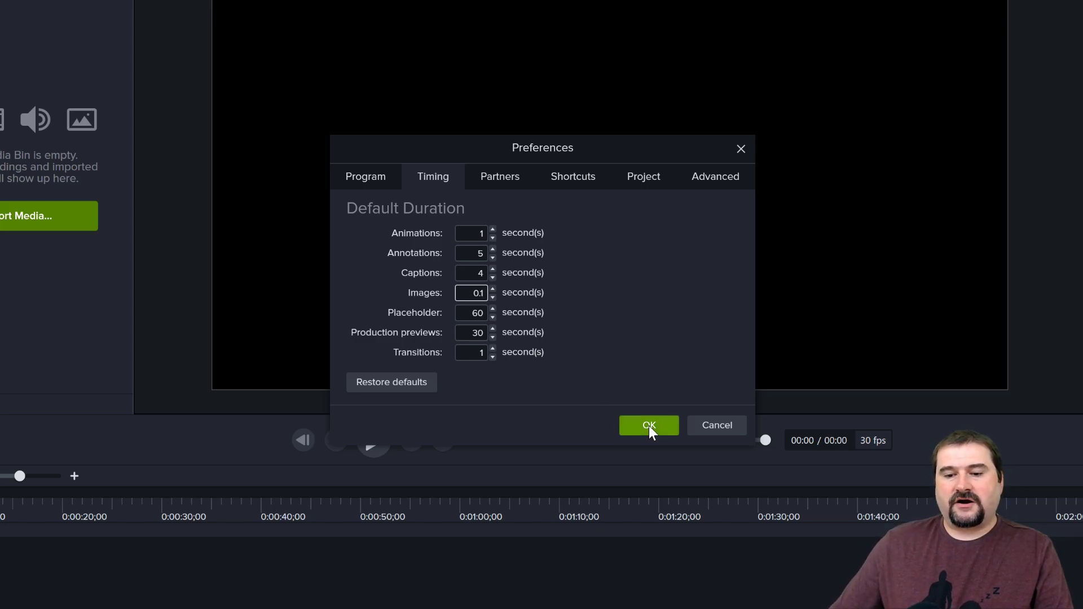
pyautogui.click(649, 425)
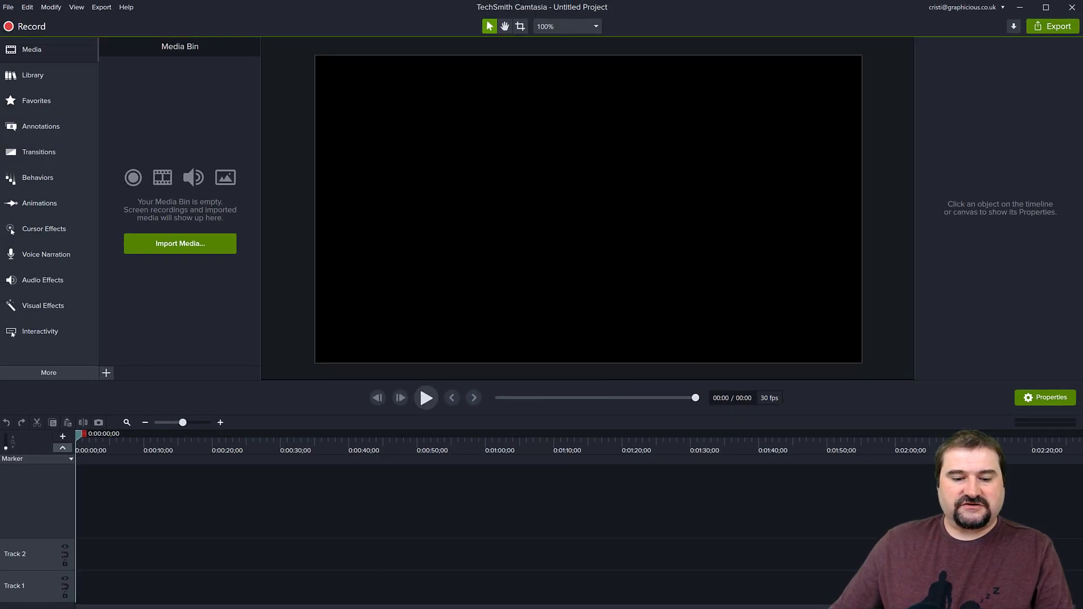
# Step: Bring the Timelapse image folder back up to select all the images
pyautogui.click(180, 244)
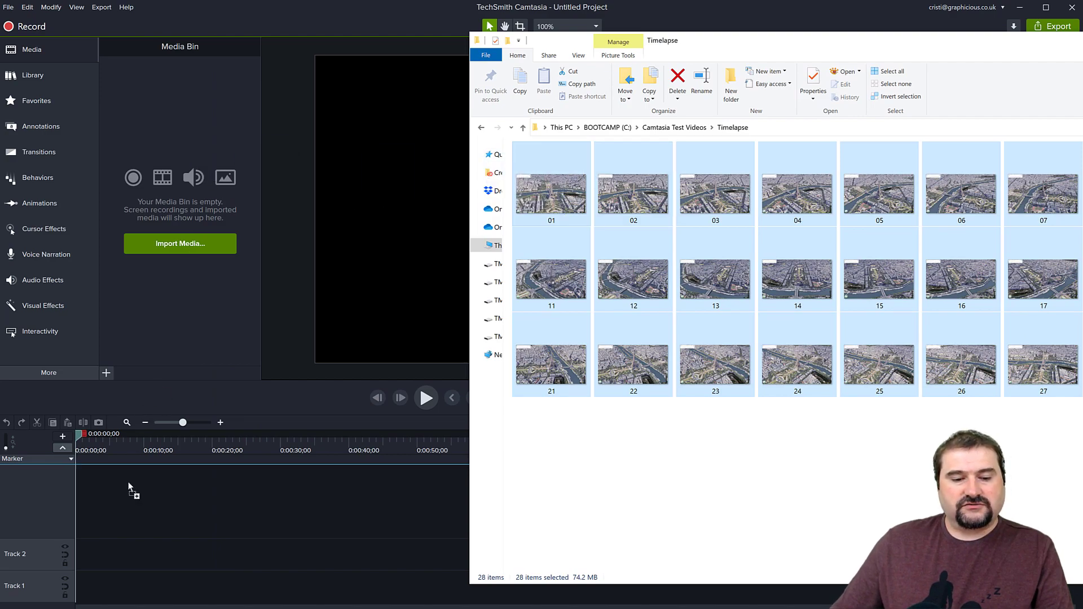
pyautogui.moveTo(85, 561)
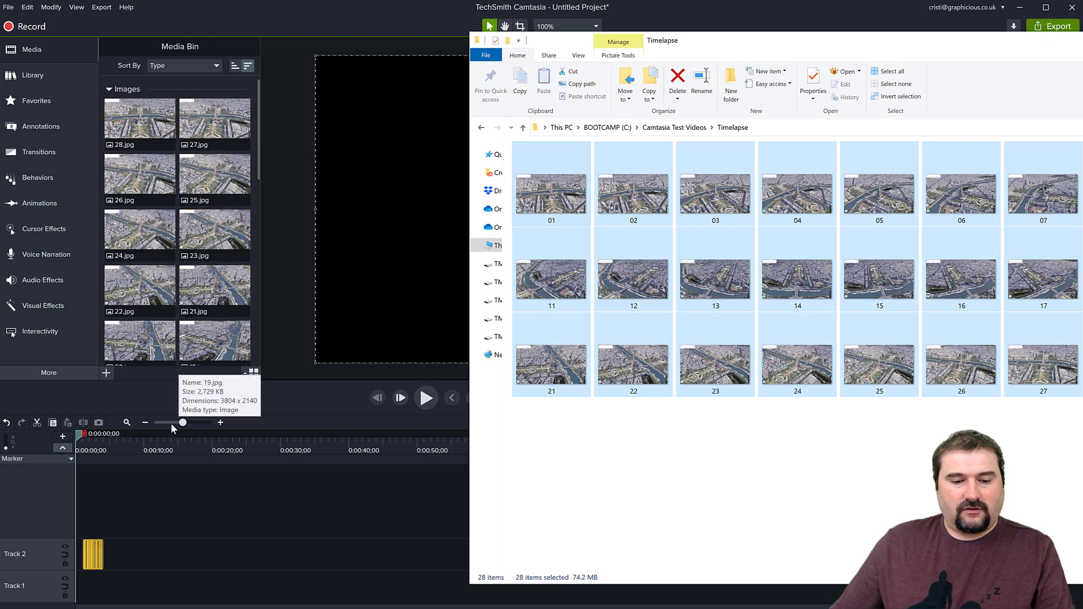
pyautogui.moveTo(107, 562)
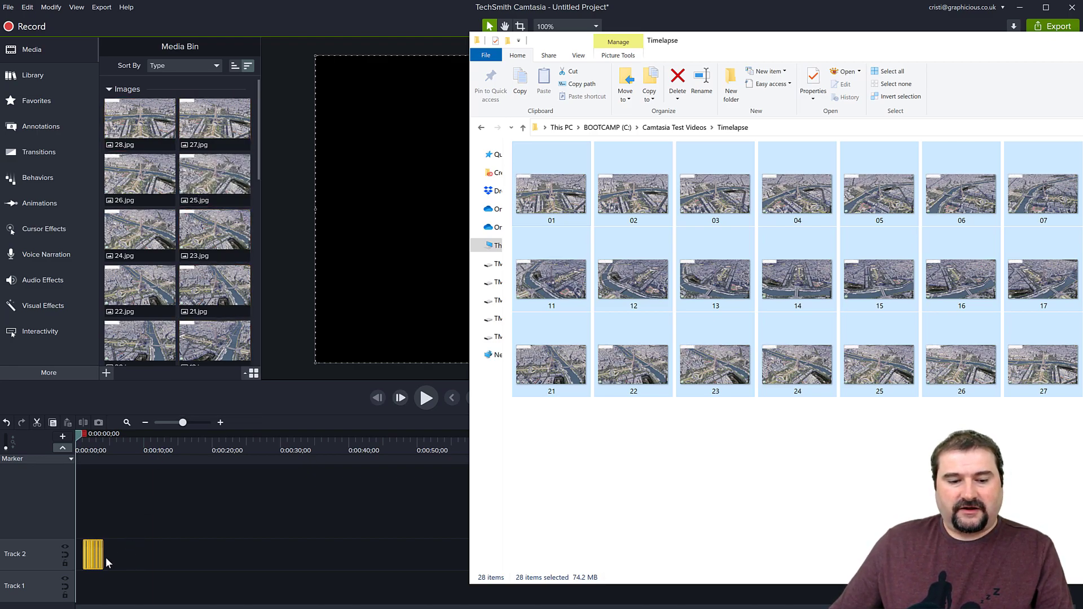
pyautogui.moveTo(295, 525)
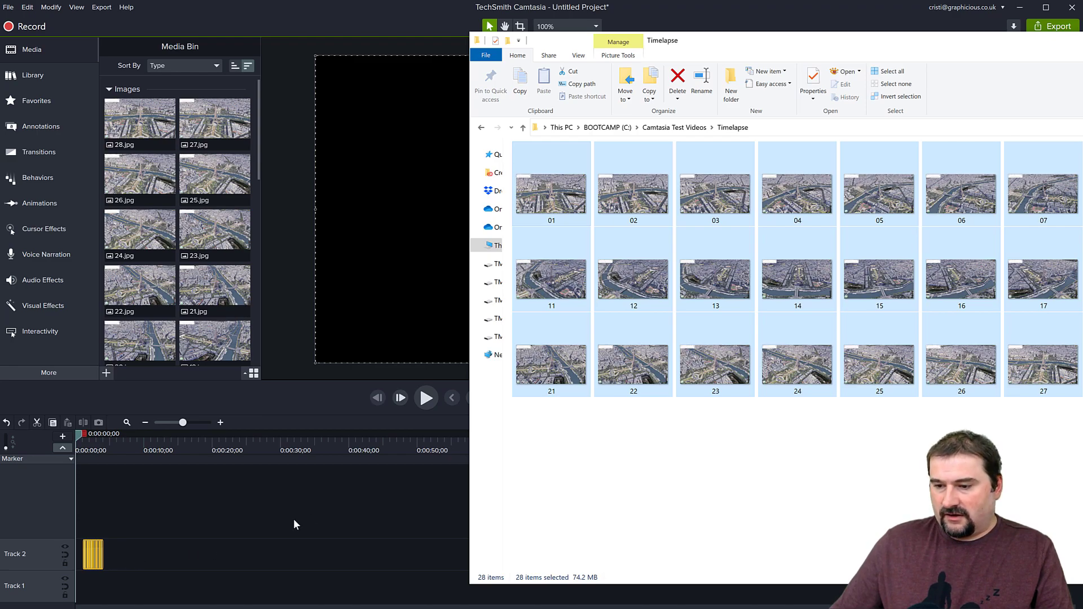
pyautogui.moveTo(429, 499)
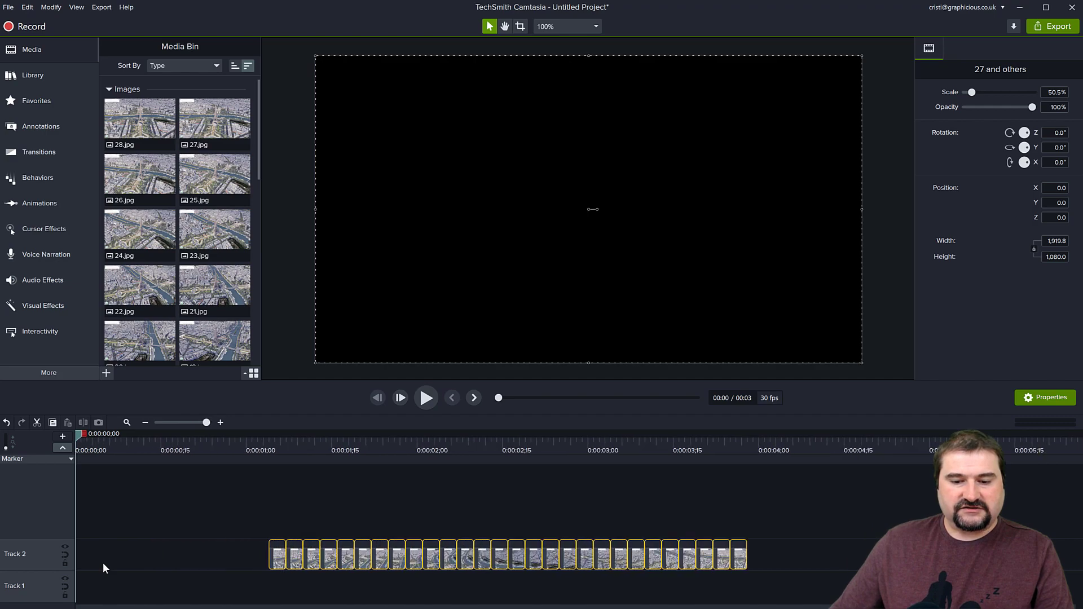
pyautogui.moveTo(586, 558)
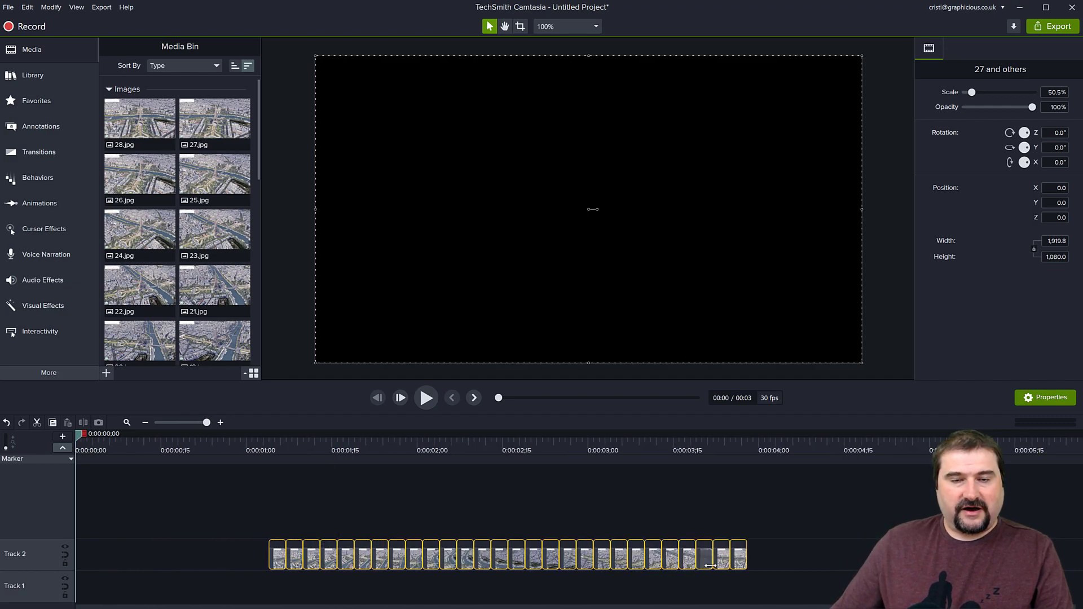
pyautogui.moveTo(449, 562)
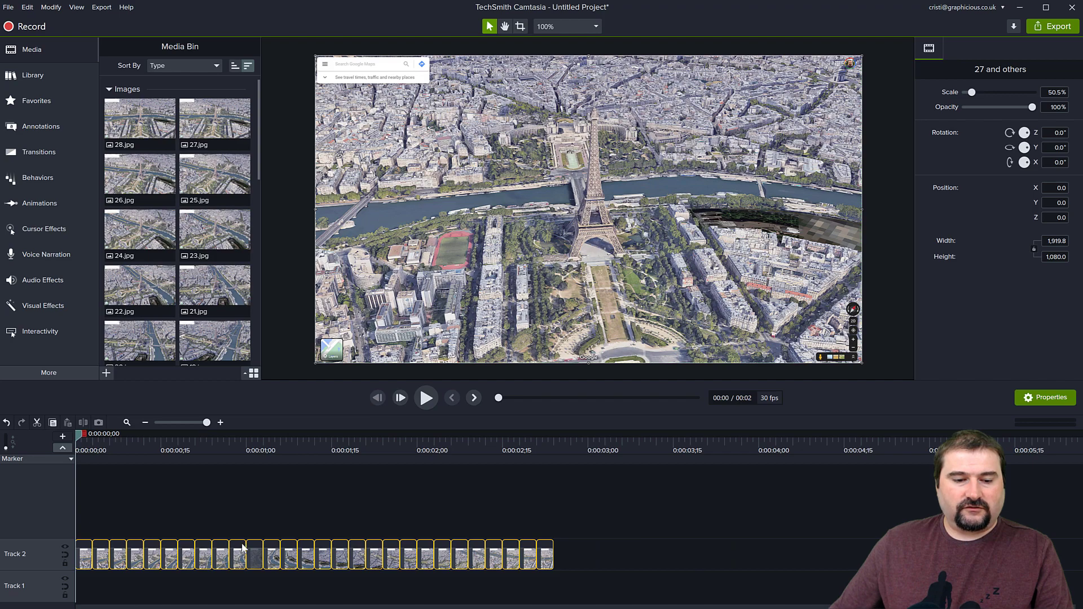
pyautogui.moveTo(276, 481)
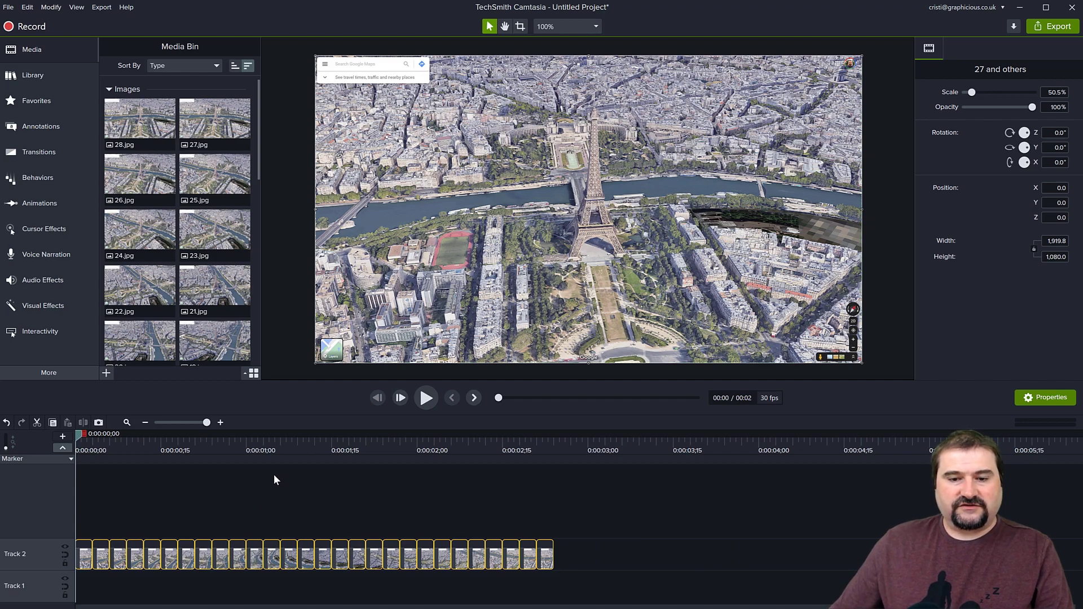
pyautogui.moveTo(566, 287)
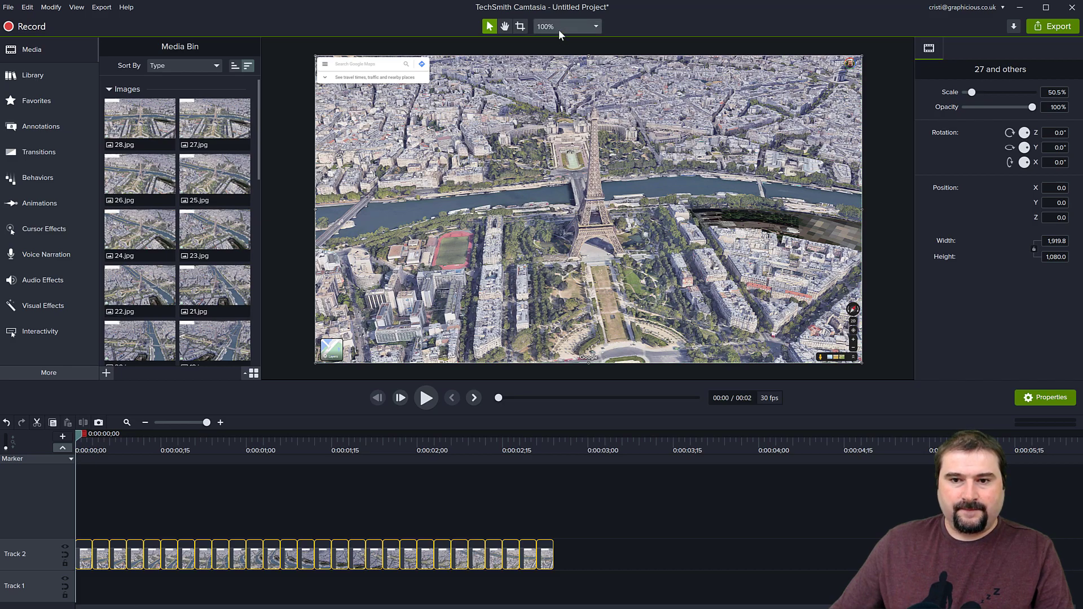
# Step: Apply project settings at 1080p HD 1920x1080, keeping the frame rate at 30 fps
pyautogui.click(595, 27)
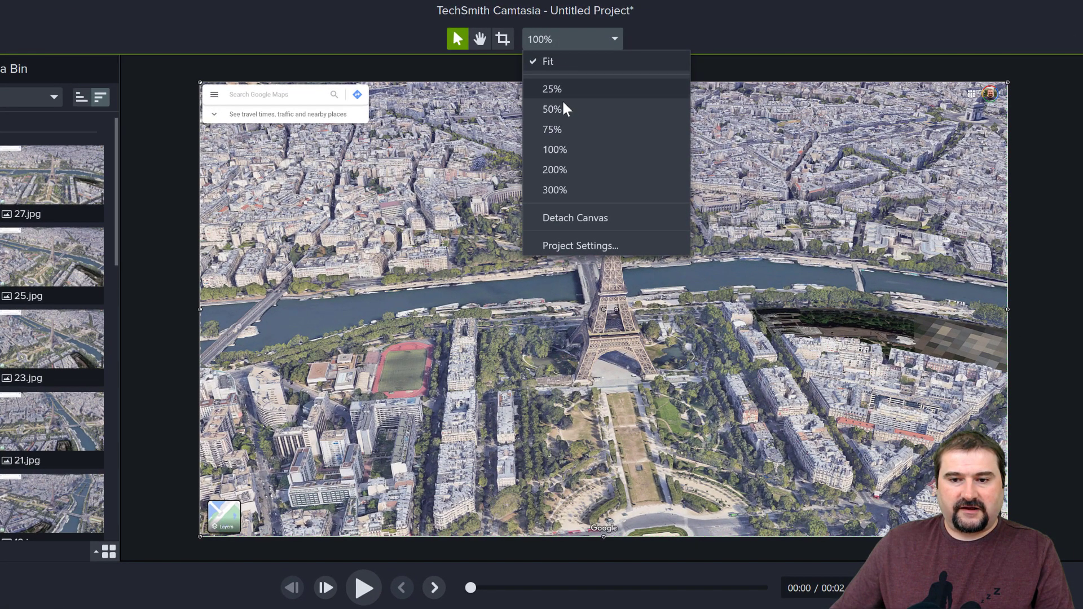
pyautogui.click(581, 246)
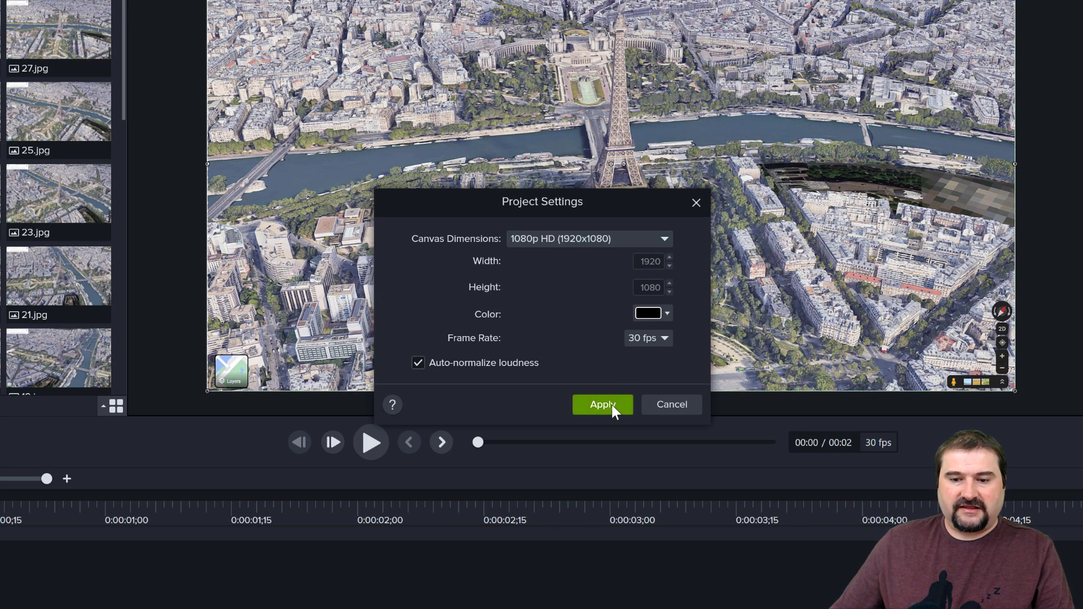
pyautogui.moveTo(649, 354)
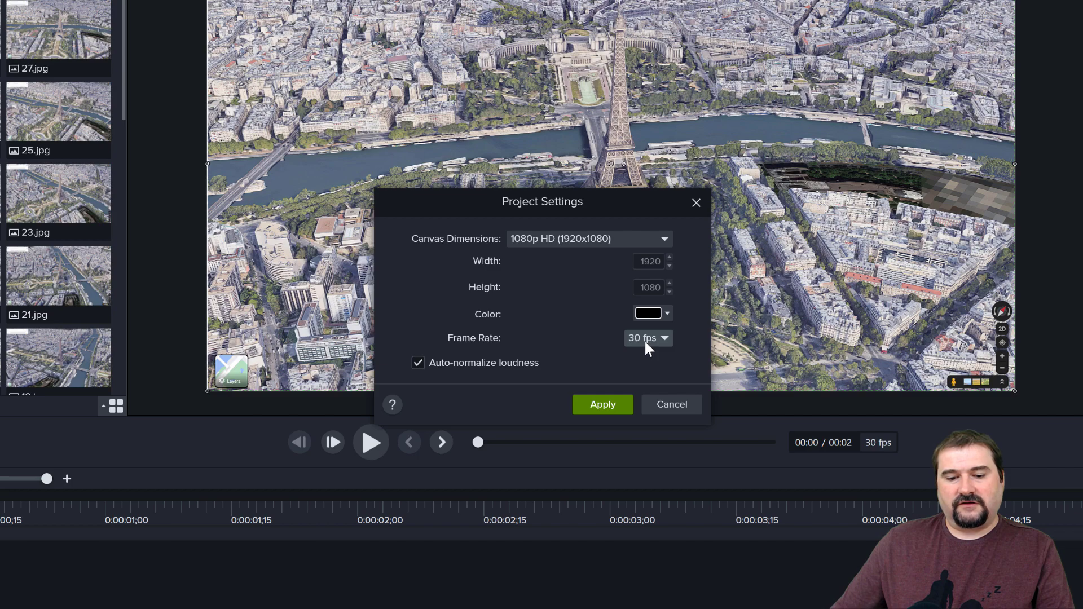
pyautogui.click(648, 339)
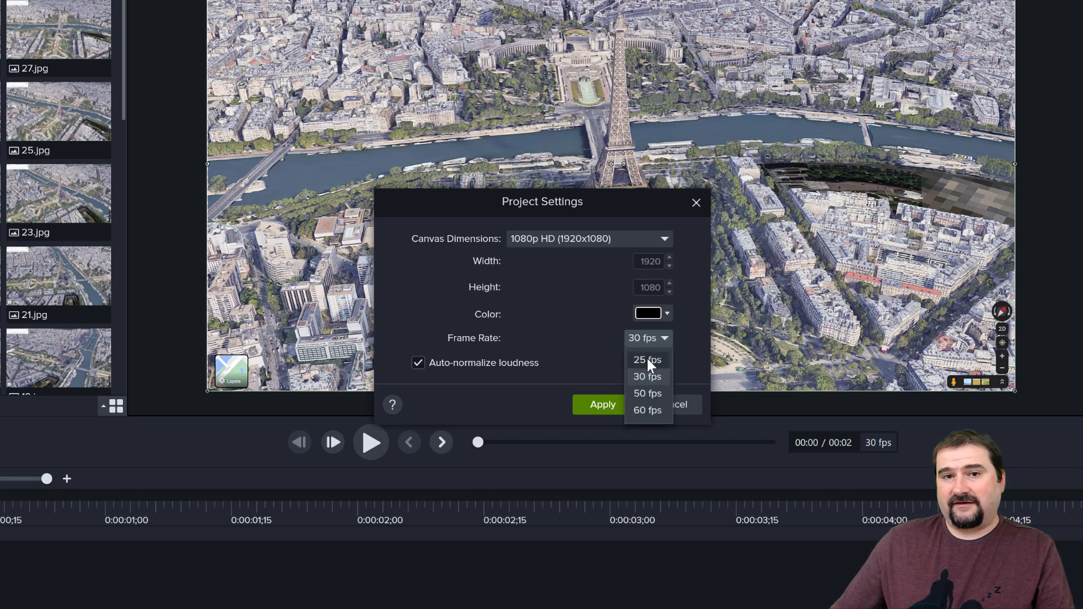
pyautogui.click(648, 376)
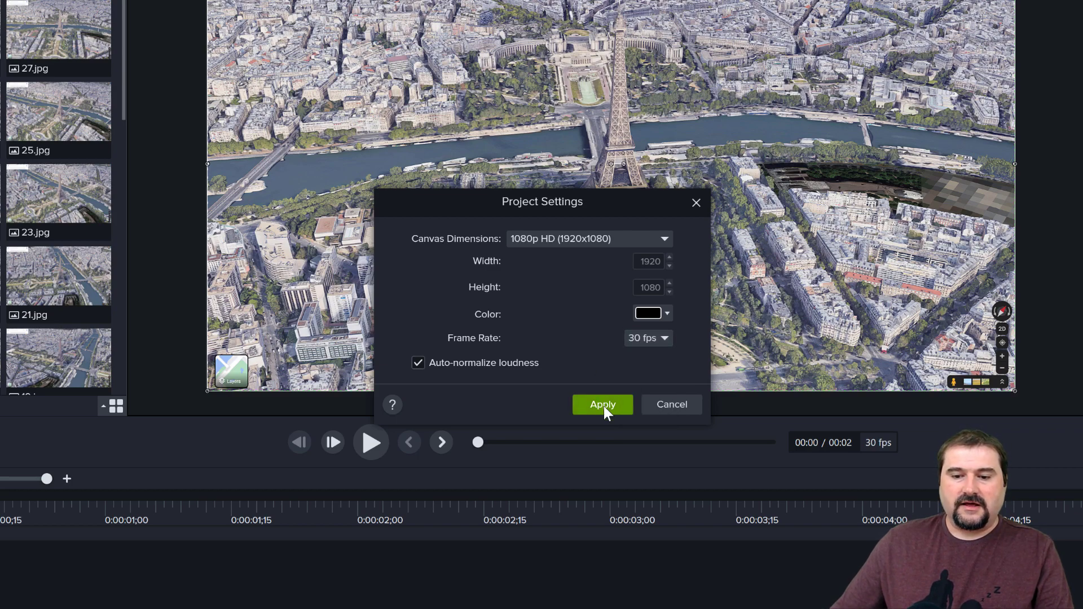
pyautogui.click(602, 403)
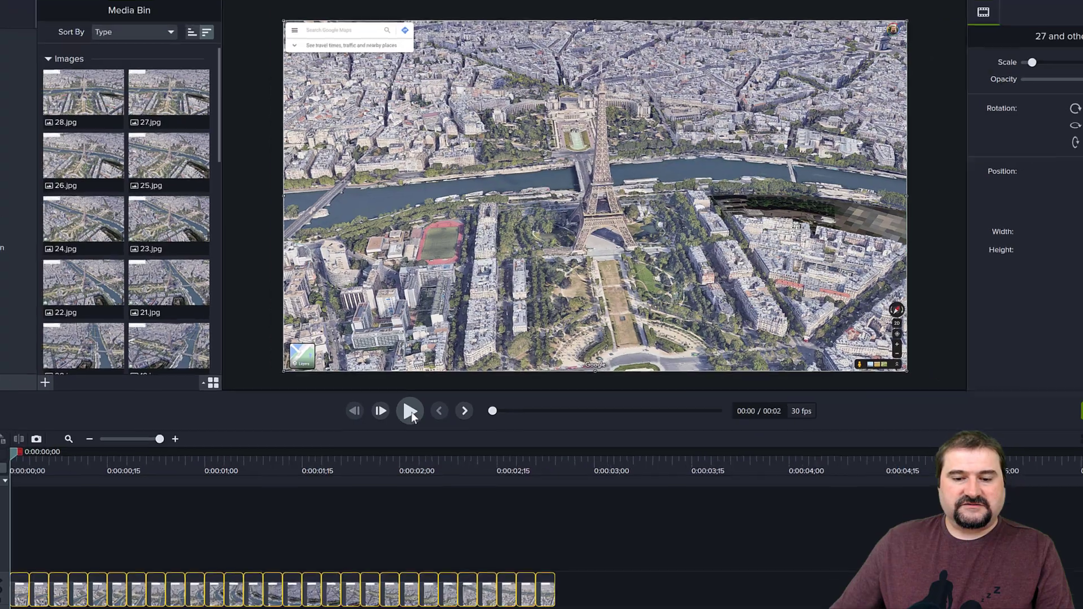
pyautogui.click(409, 410)
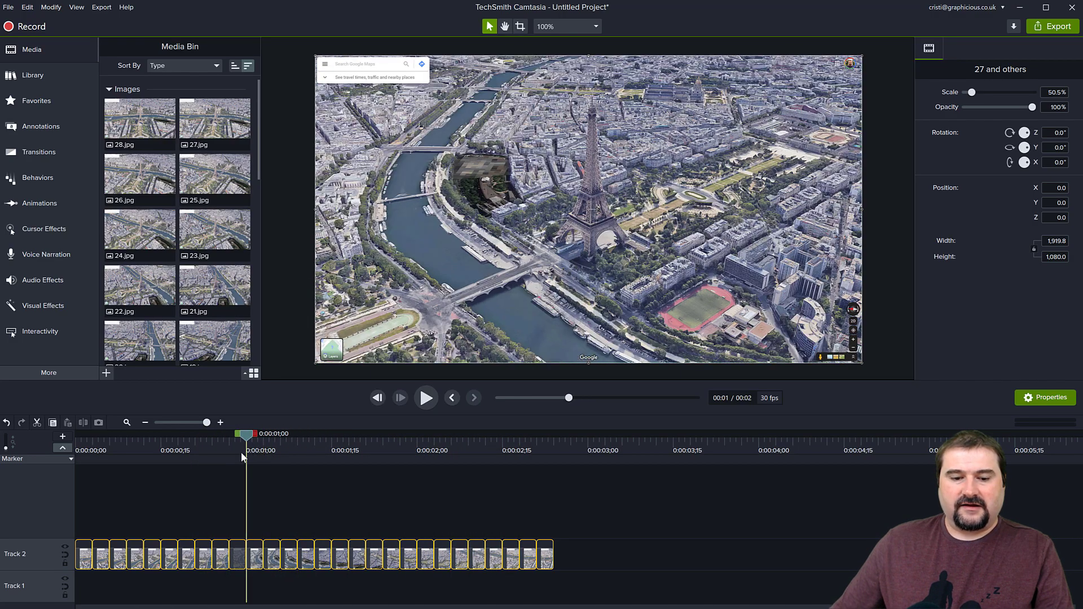
pyautogui.moveTo(247, 433); pyautogui.dragTo(230, 433)
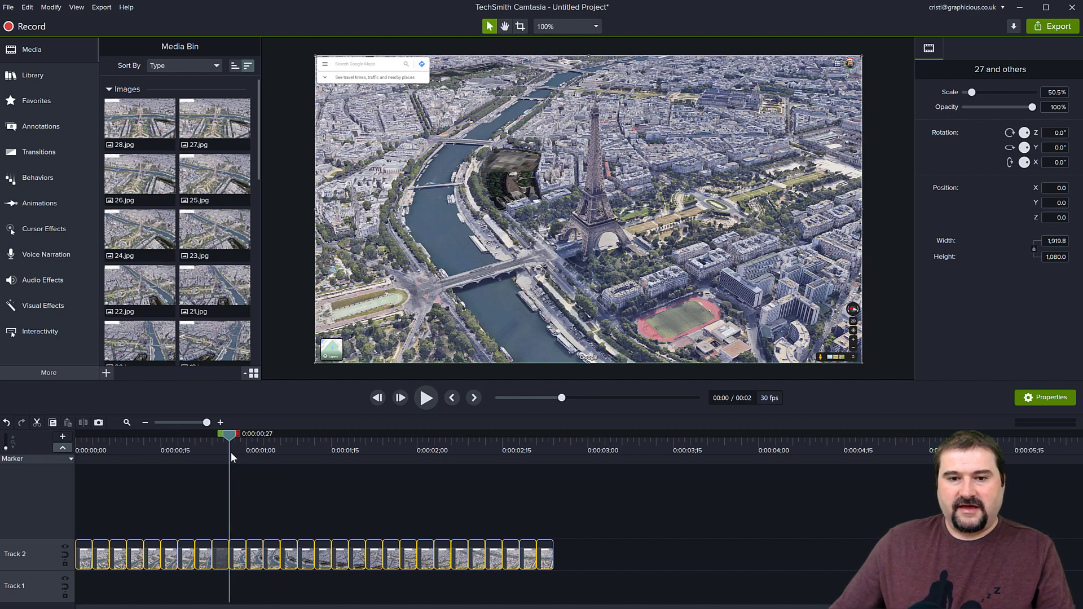
pyautogui.moveTo(375, 65)
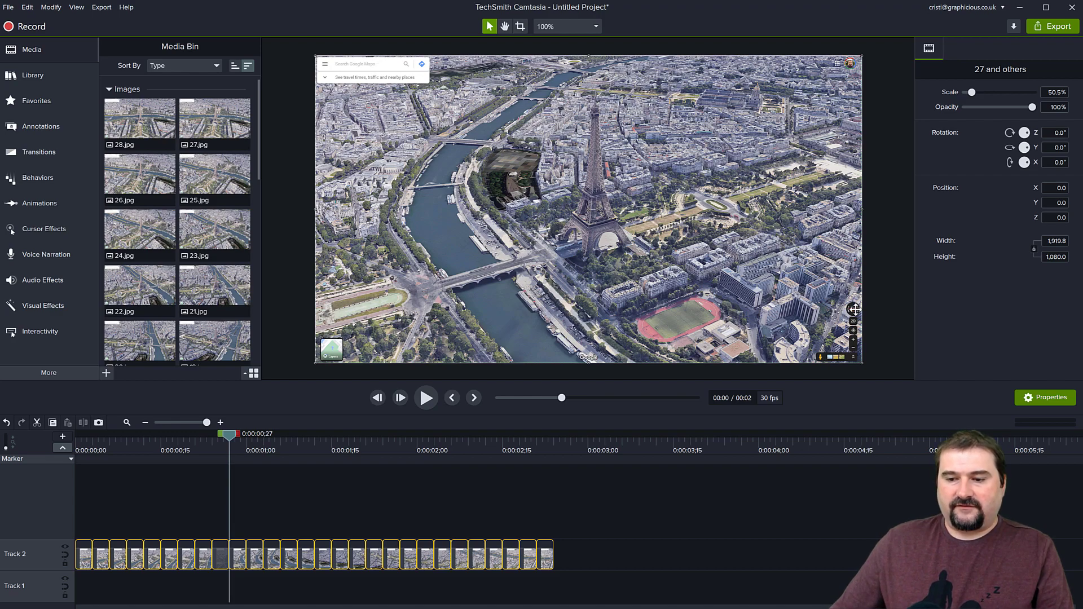
pyautogui.moveTo(866, 344)
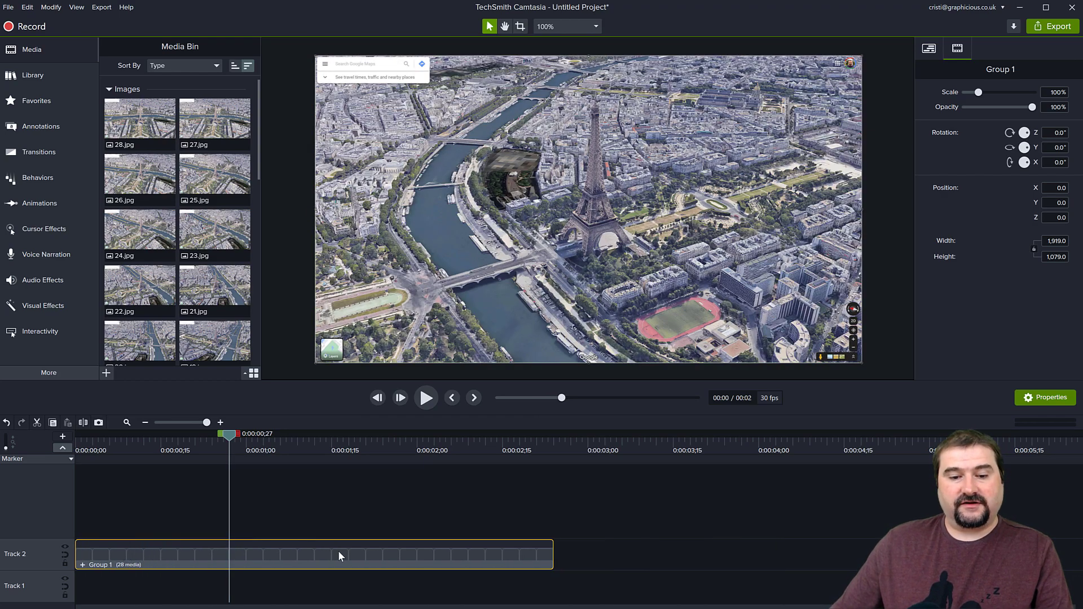
pyautogui.moveTo(458, 277)
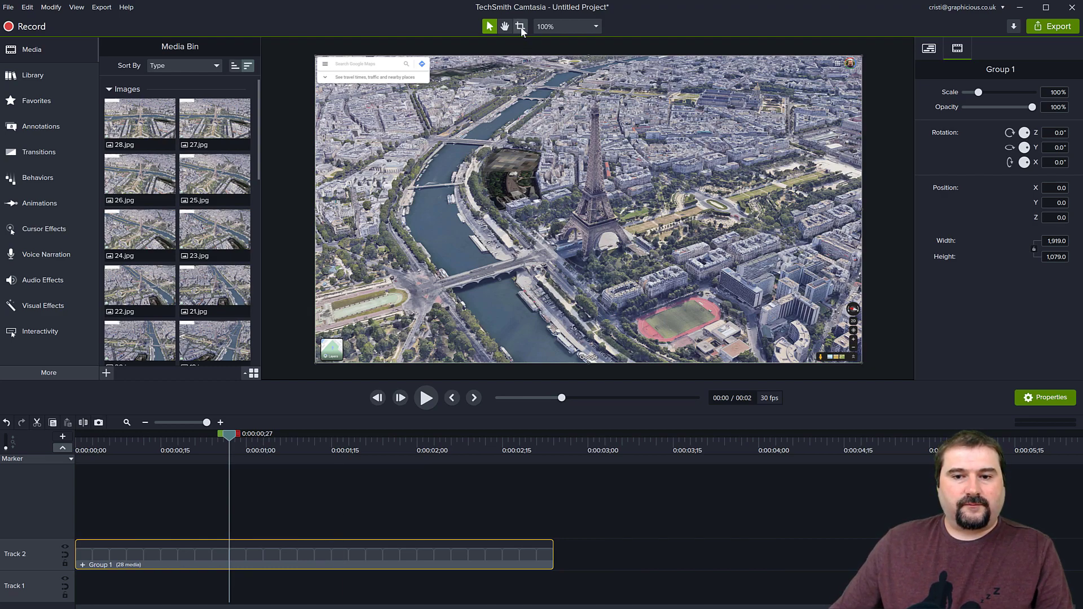
pyautogui.moveTo(520, 27)
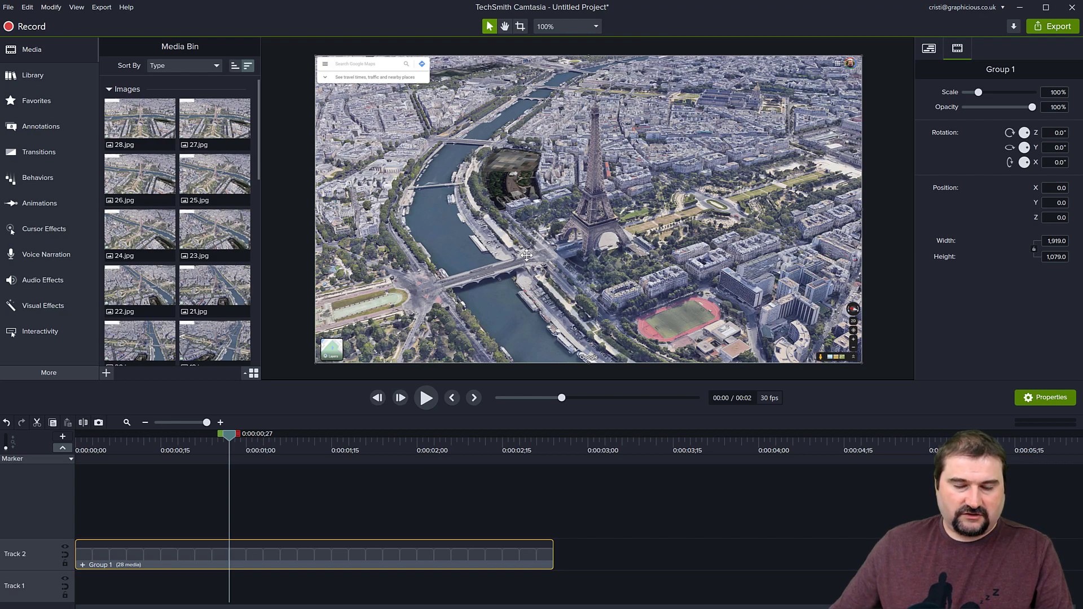
pyautogui.moveTo(606, 212)
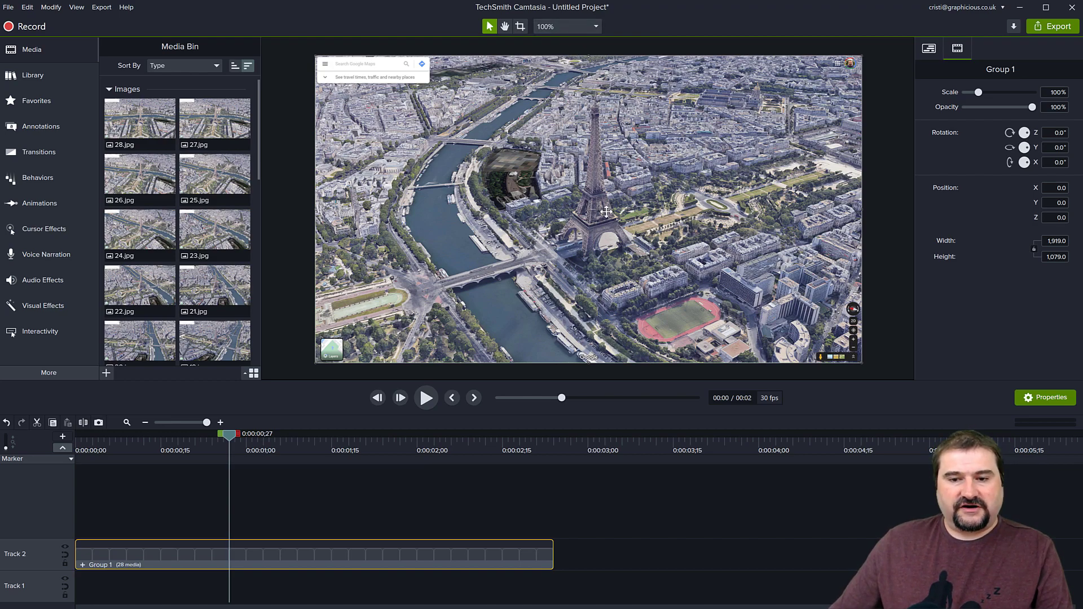
pyautogui.moveTo(609, 143)
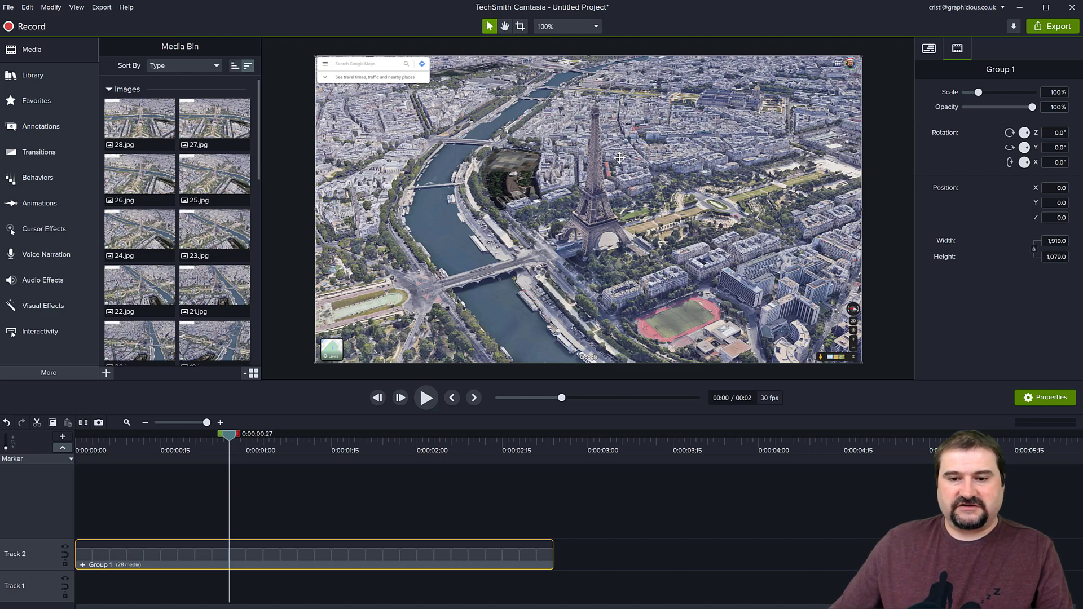
pyautogui.moveTo(625, 143)
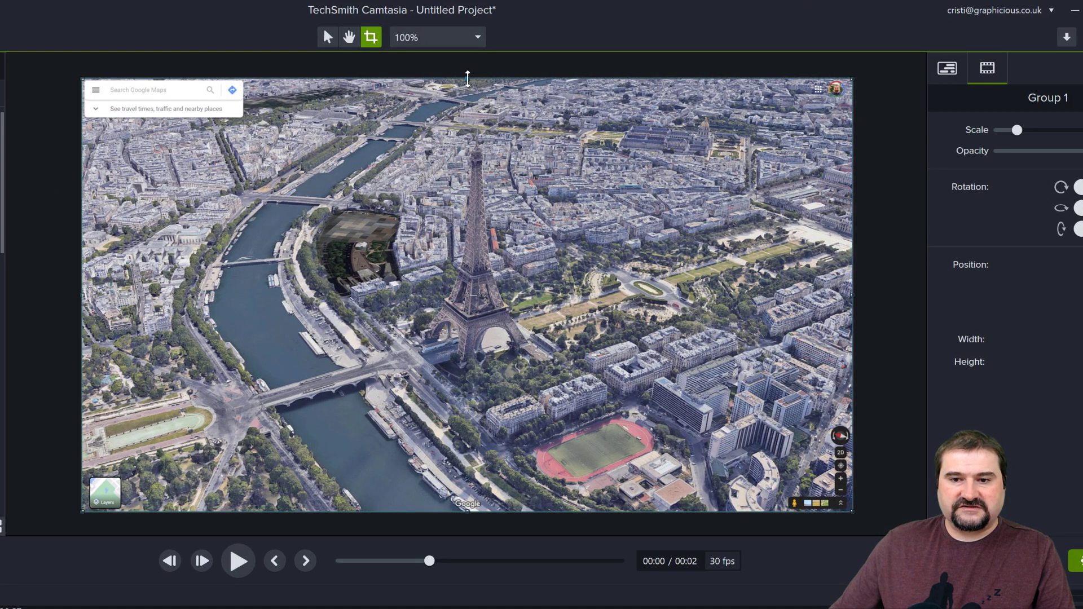
pyautogui.moveTo(465, 461)
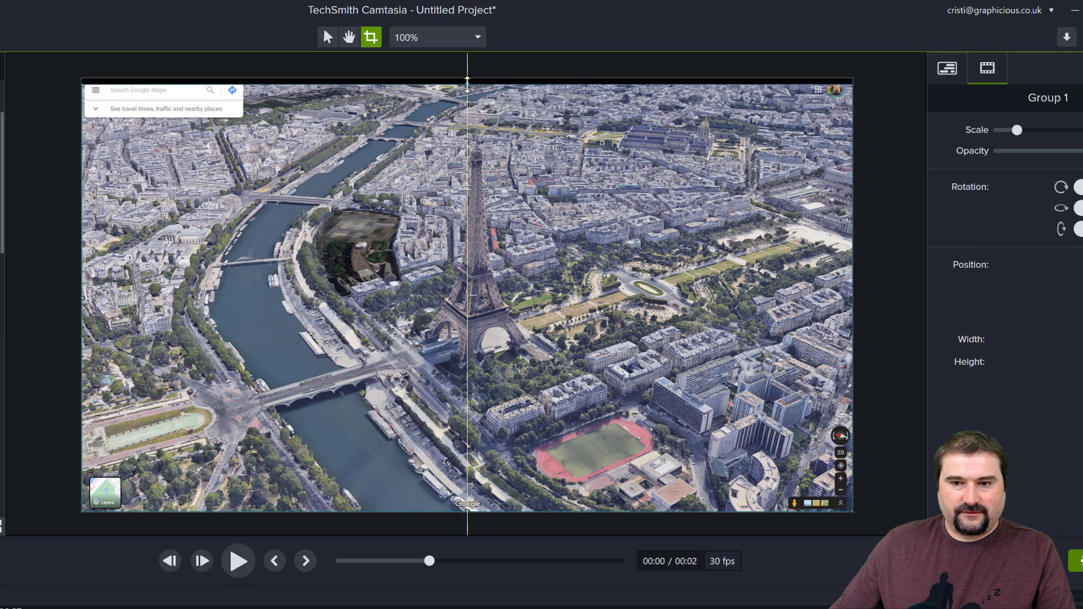
# Step: Crop the group's top, right and bottom edges to remove the search box and map controls
pyautogui.moveTo(467, 85); pyautogui.dragTo(467, 118)
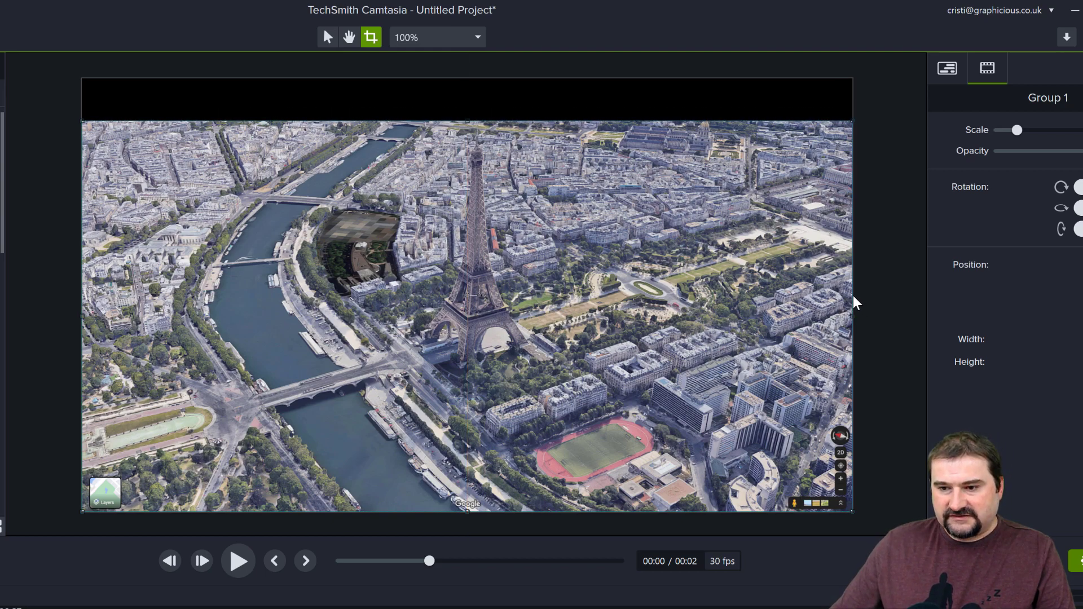
pyautogui.moveTo(852, 317)
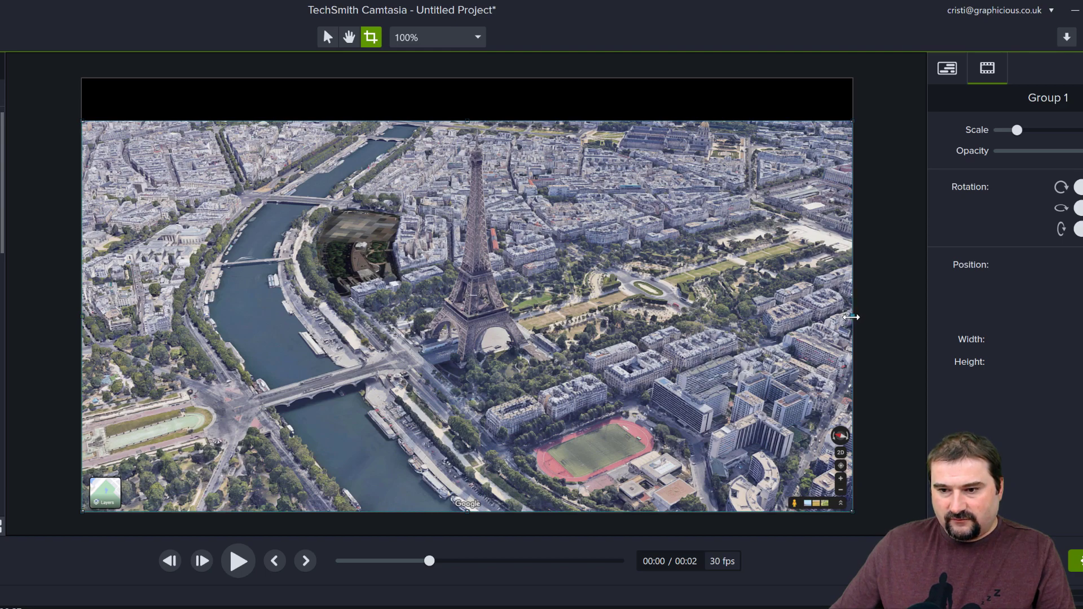
pyautogui.moveTo(851, 316); pyautogui.dragTo(839, 317)
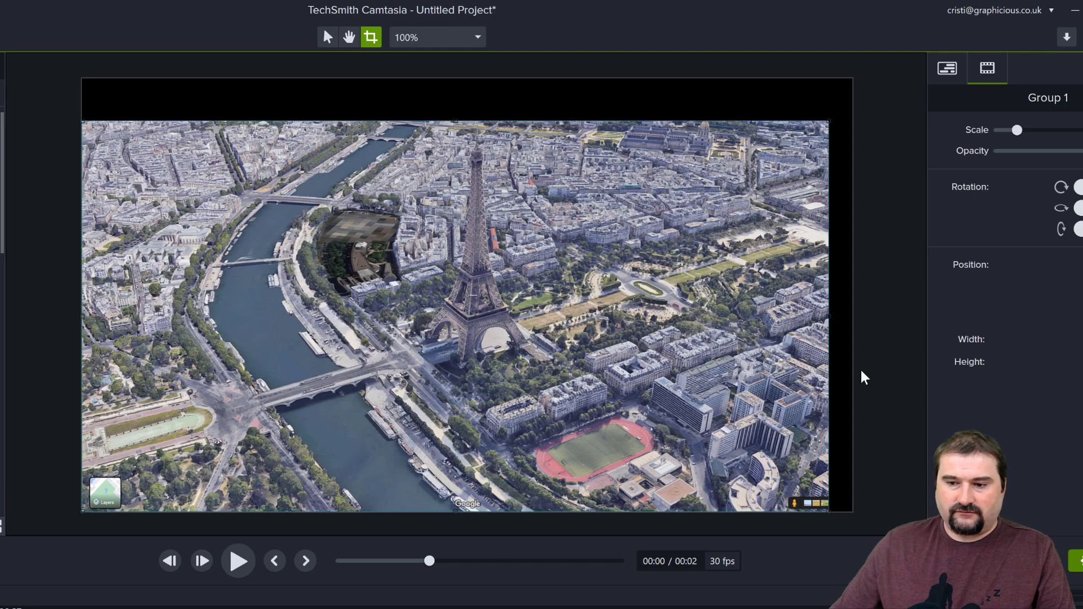
pyautogui.moveTo(469, 536)
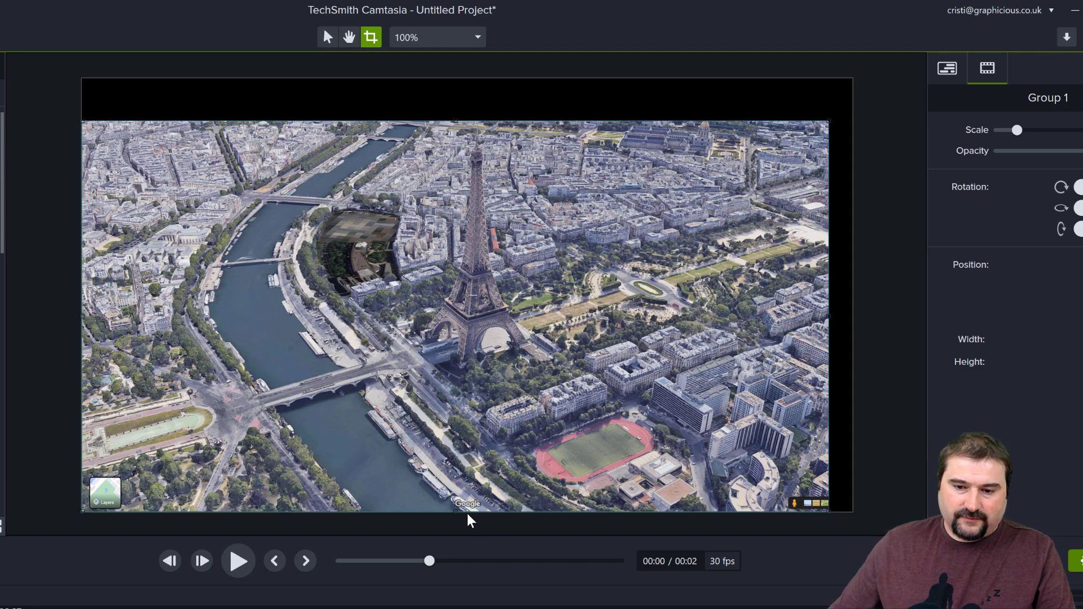
pyautogui.moveTo(458, 513)
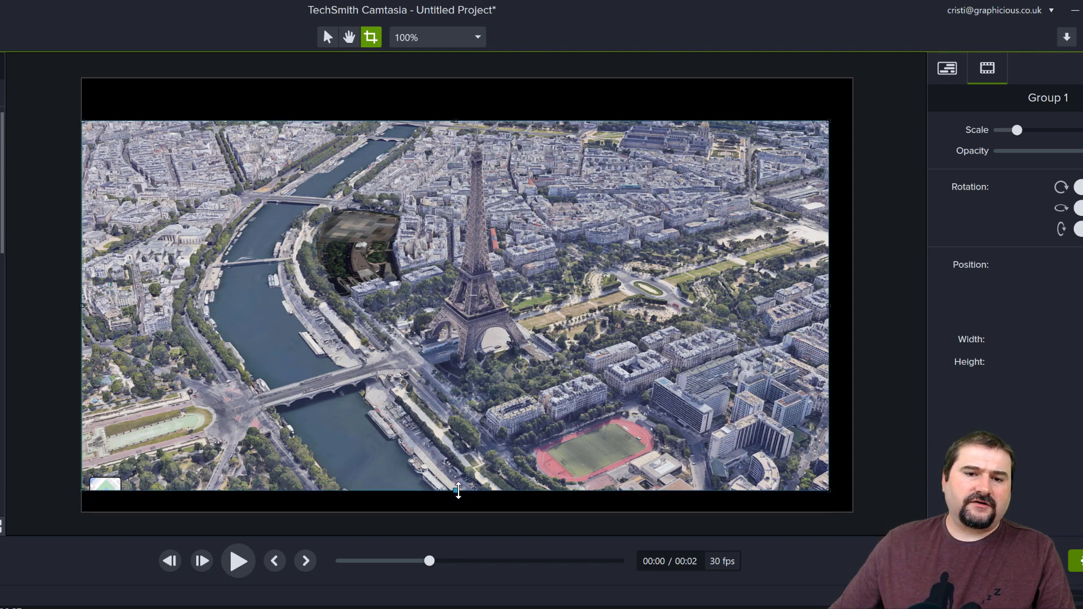
pyautogui.click(326, 36)
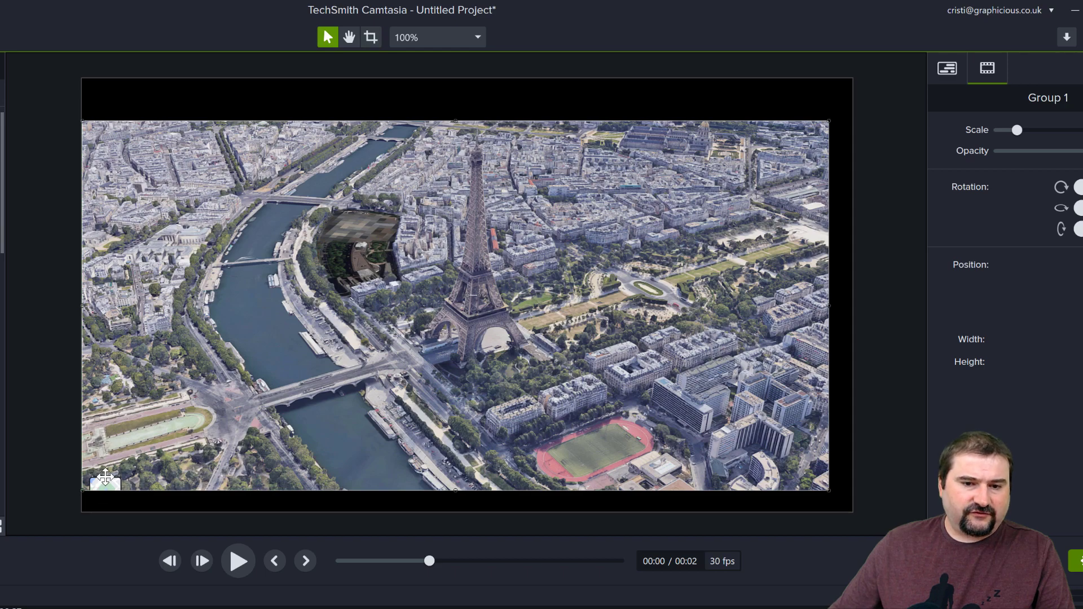
# Step: Crop the group's left edge, leave Crop mode and play the trimmed timelapse
pyautogui.click(371, 36)
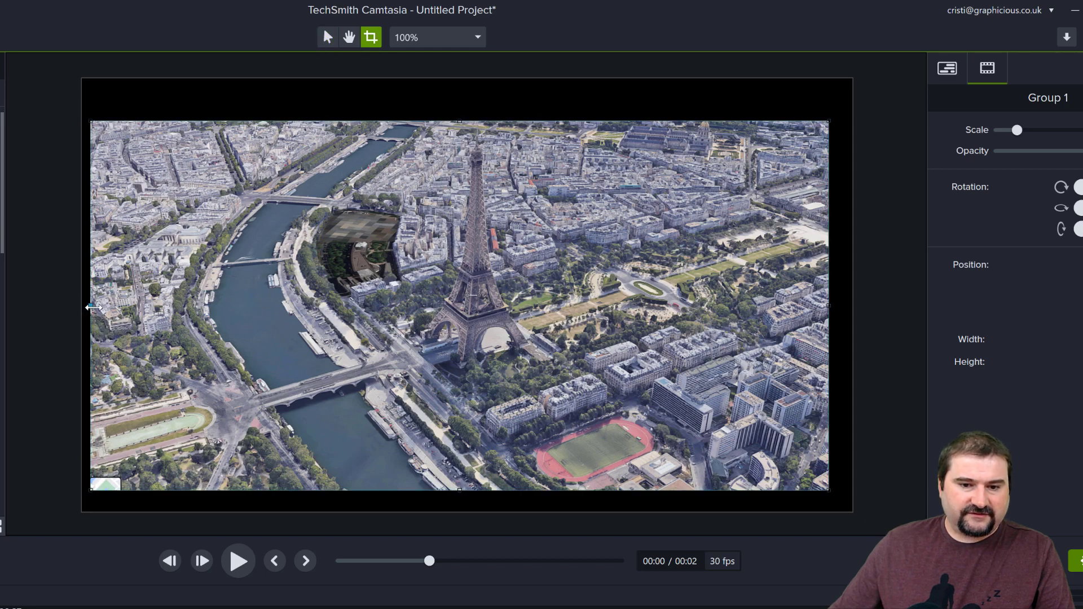
pyautogui.moveTo(90, 307); pyautogui.dragTo(128, 315)
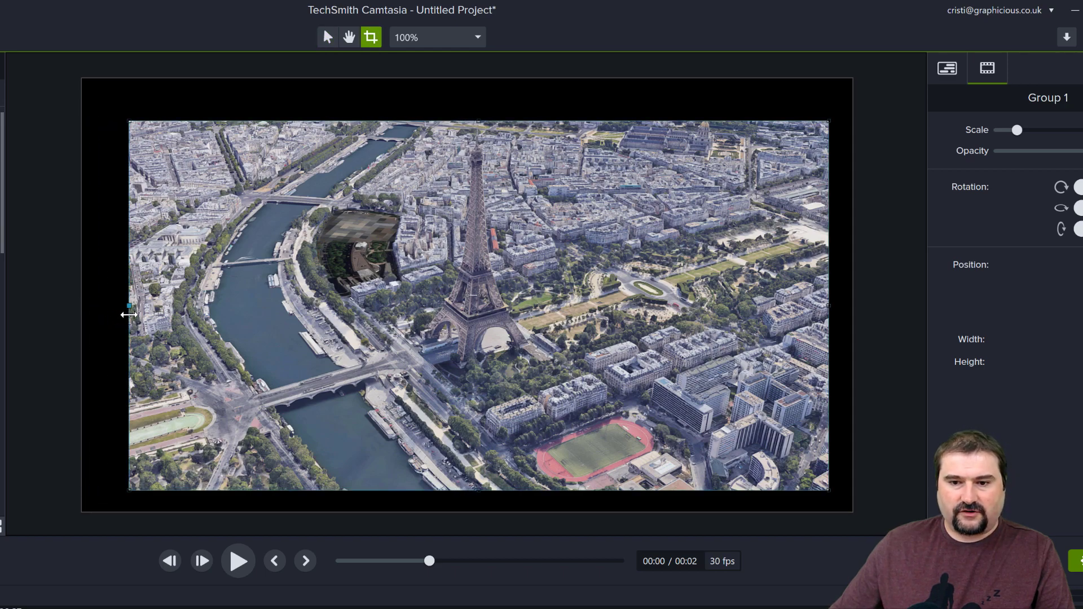
pyautogui.click(328, 36)
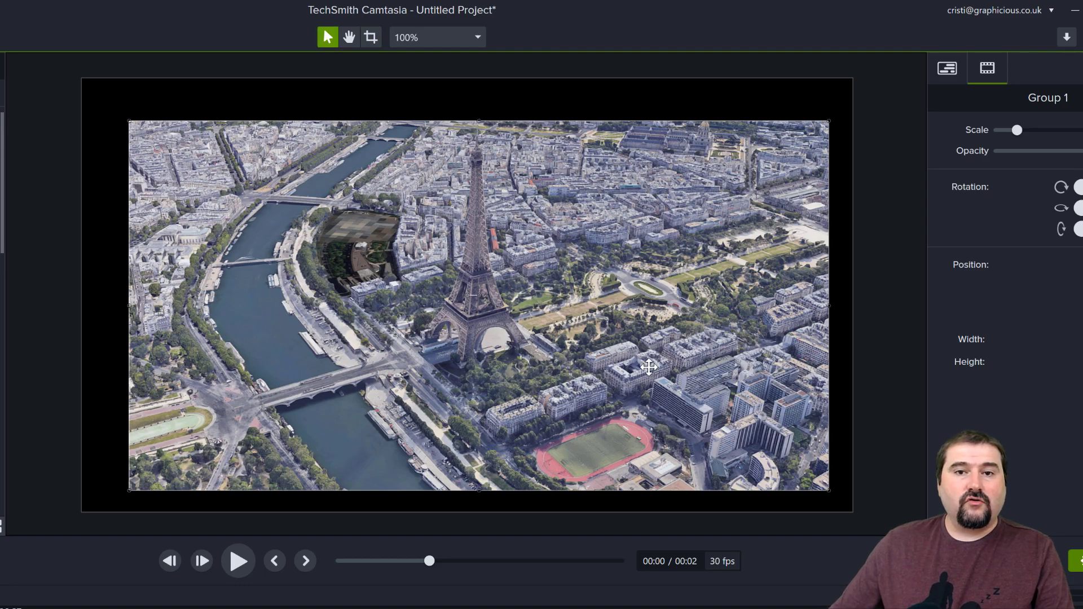
pyautogui.click(238, 560)
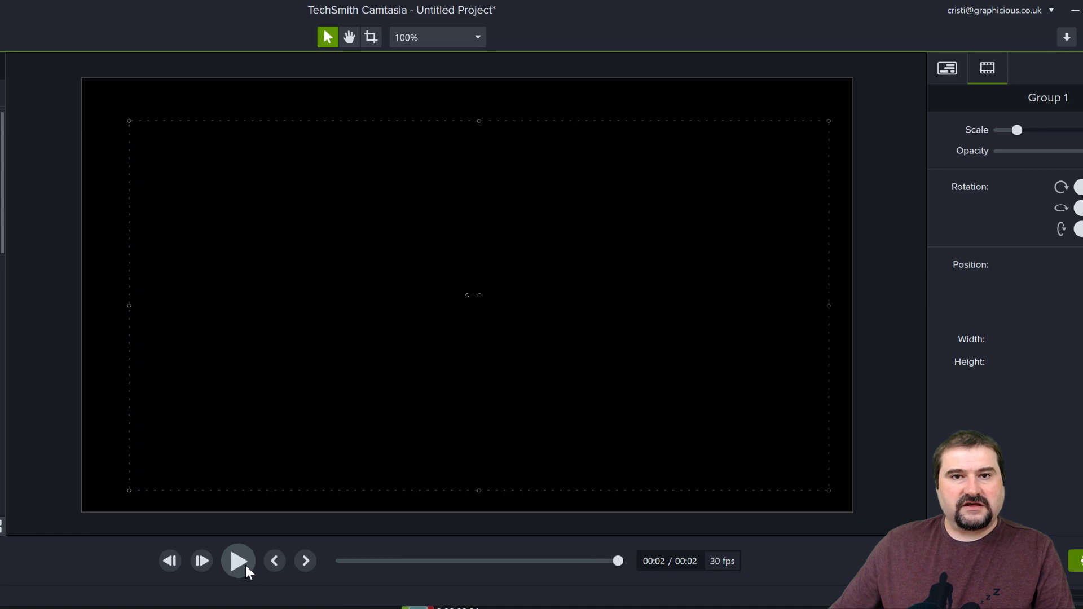
# Step: Scale the timelapse group up to about 117% so it covers the whole canvas
pyautogui.click(236, 561)
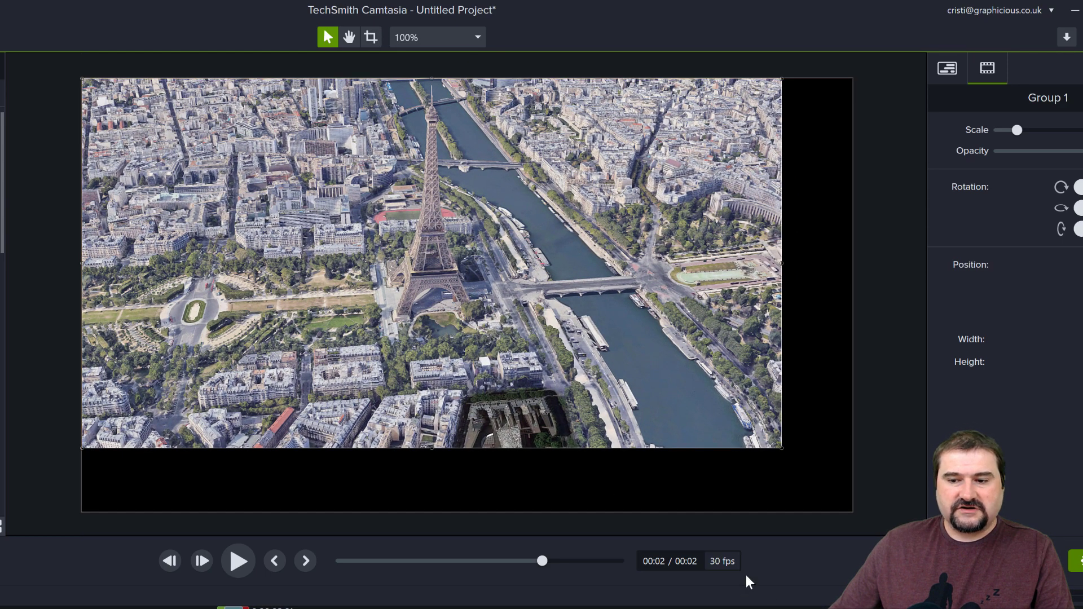
pyautogui.moveTo(780, 448); pyautogui.dragTo(829, 476)
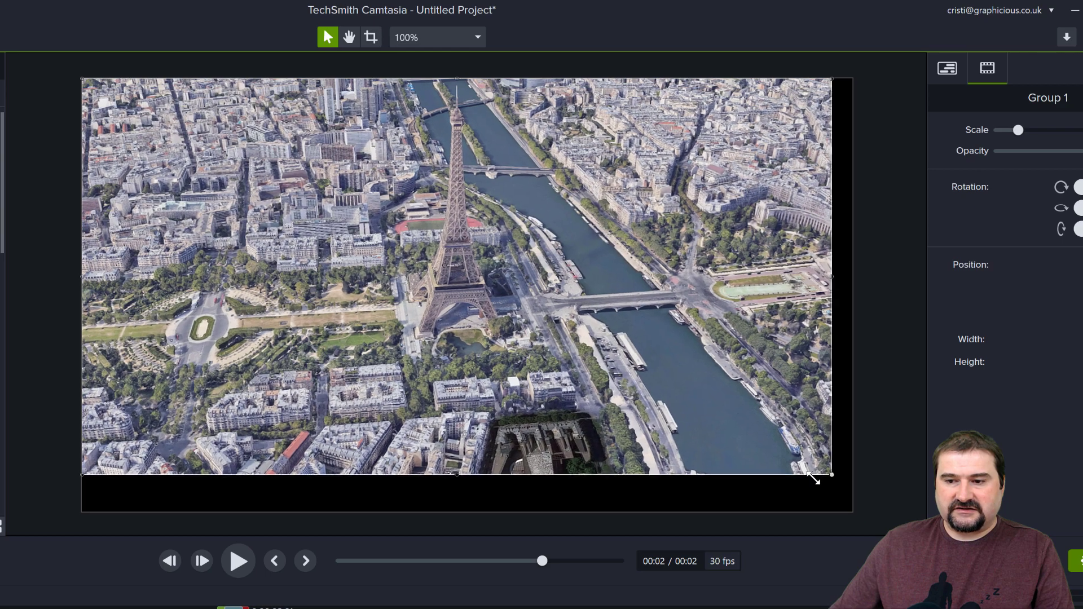
pyautogui.moveTo(814, 475); pyautogui.dragTo(825, 491)
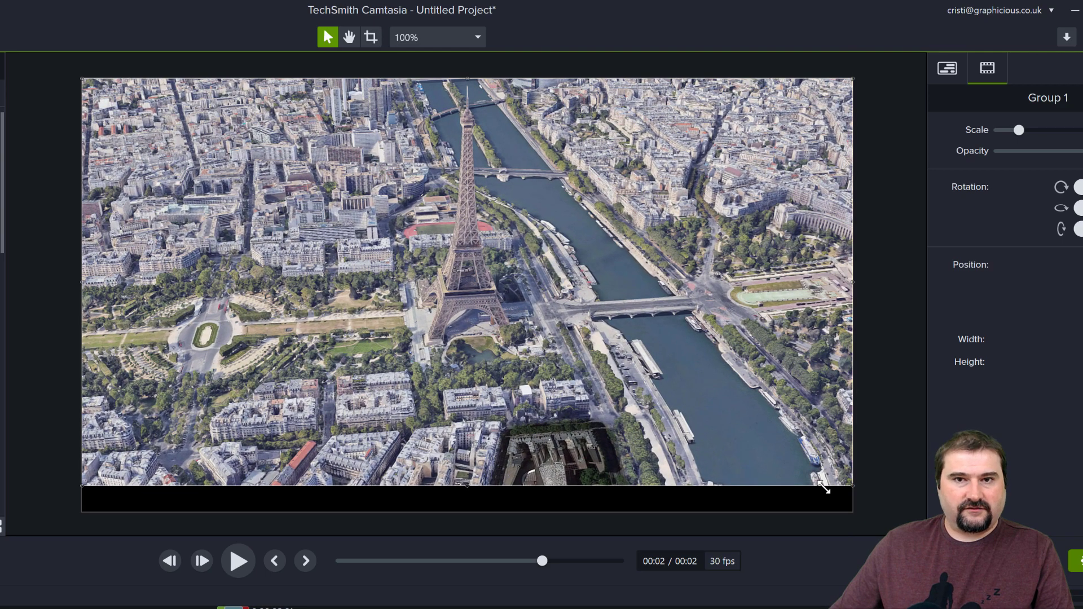
pyautogui.moveTo(460, 487)
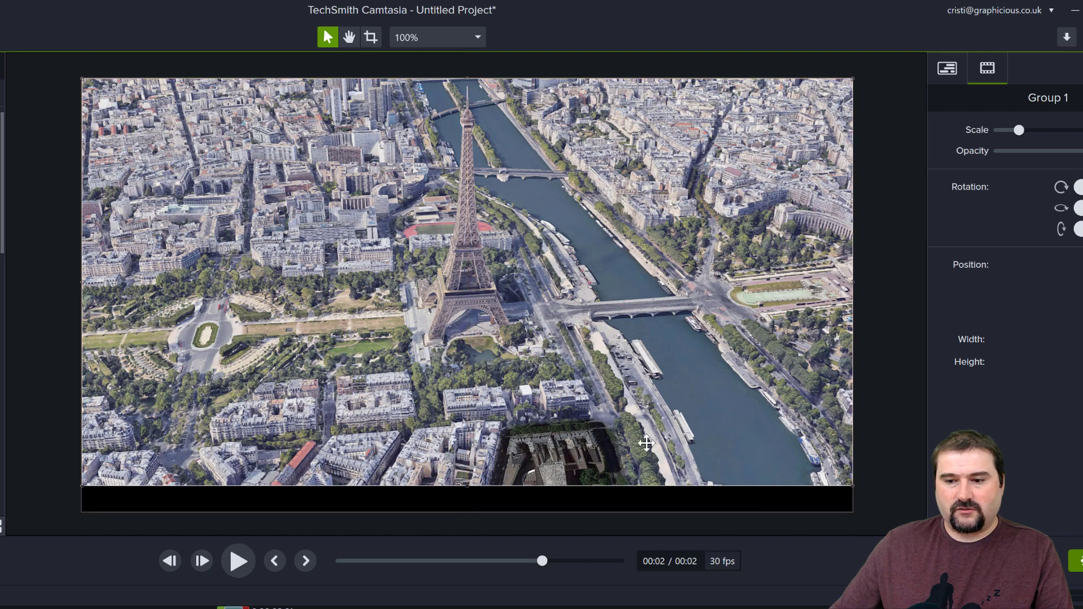
pyautogui.moveTo(334, 214)
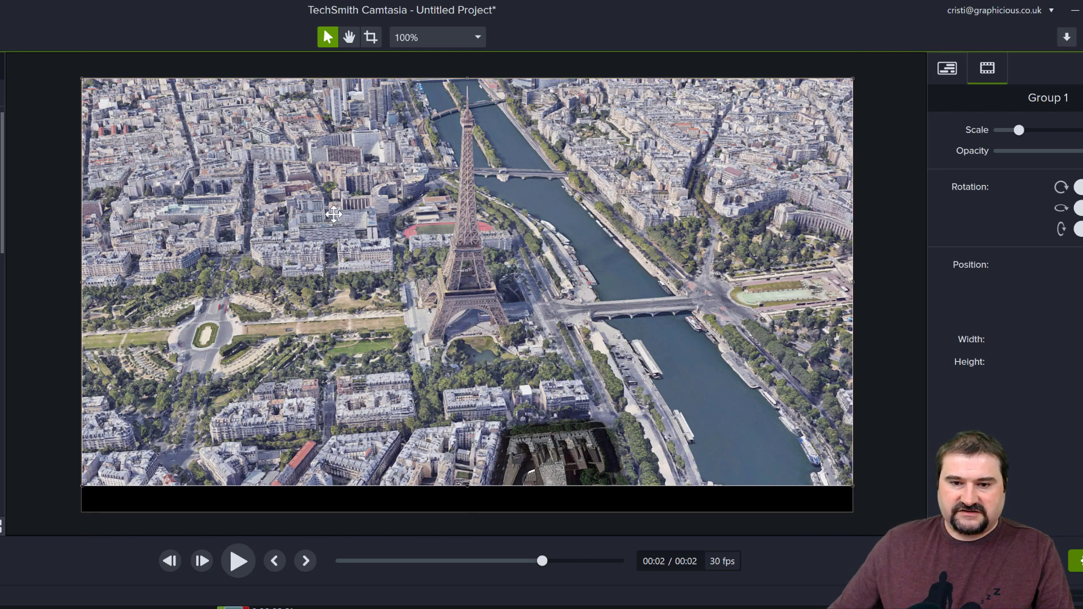
pyautogui.moveTo(241, 244)
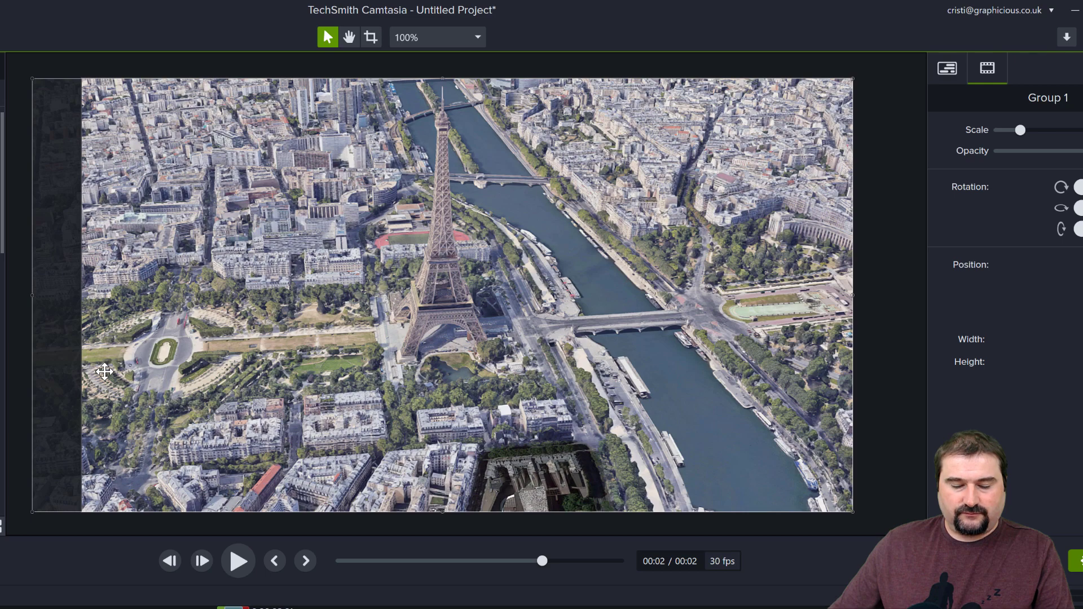
# Step: Return to Edit mode and preview the full-canvas timelapse with no black border
pyautogui.click(370, 36)
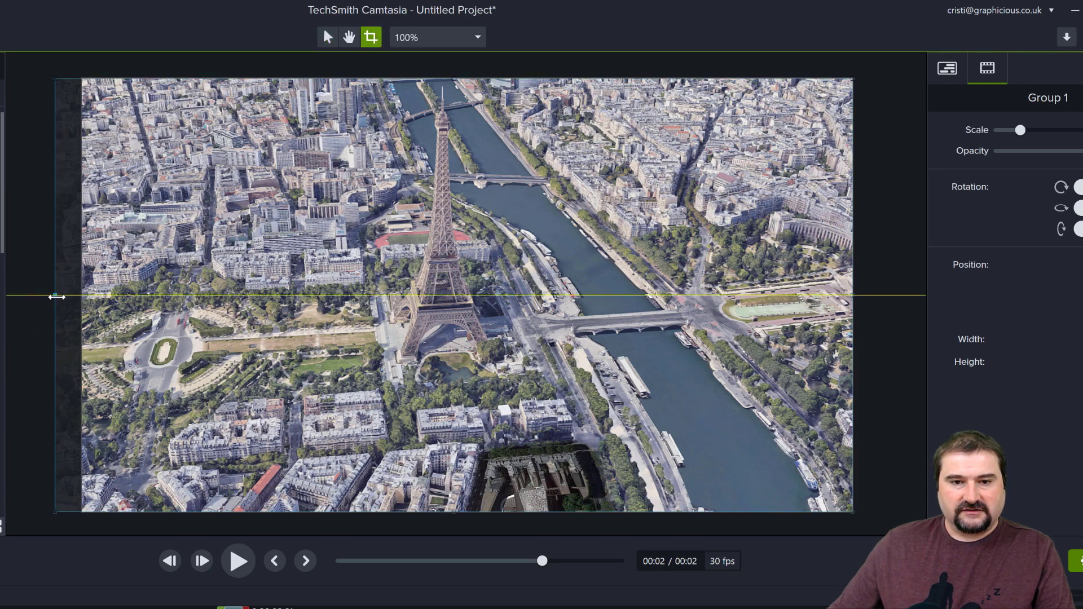
pyautogui.click(326, 36)
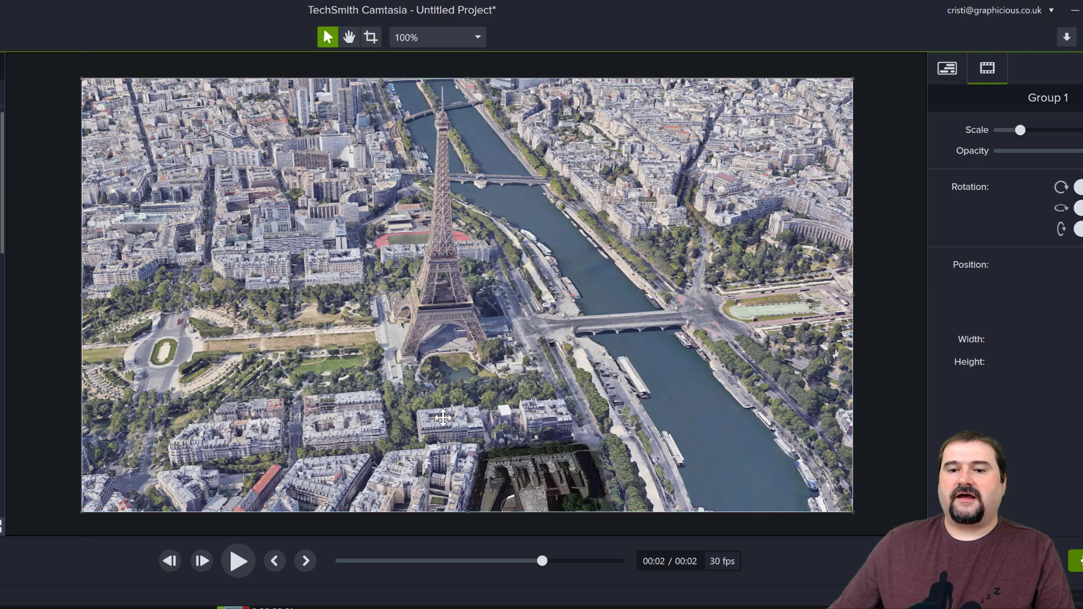
pyautogui.click(237, 560)
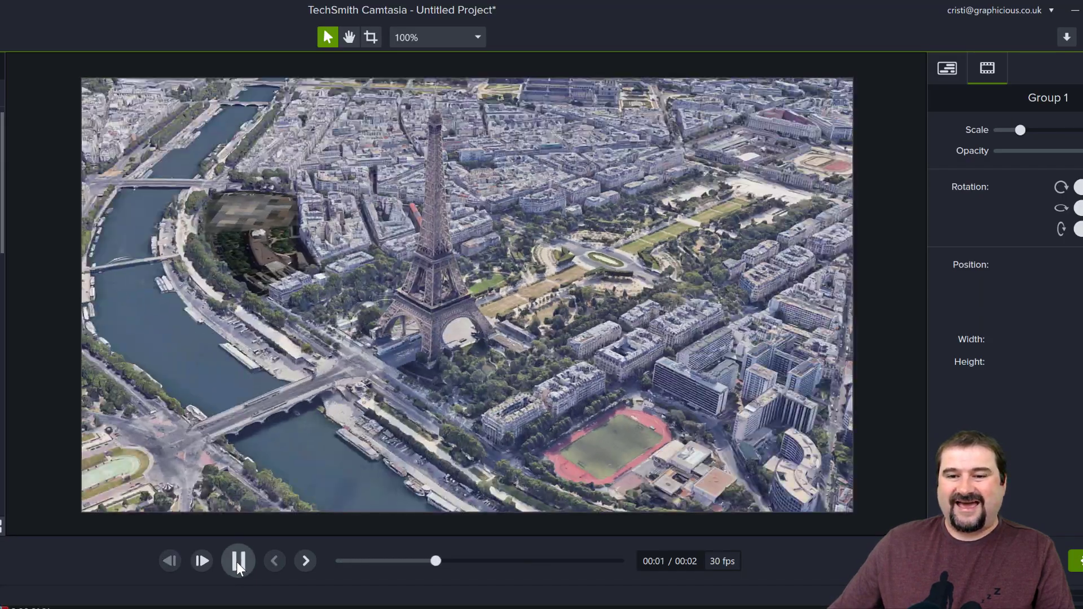
pyautogui.click(237, 561)
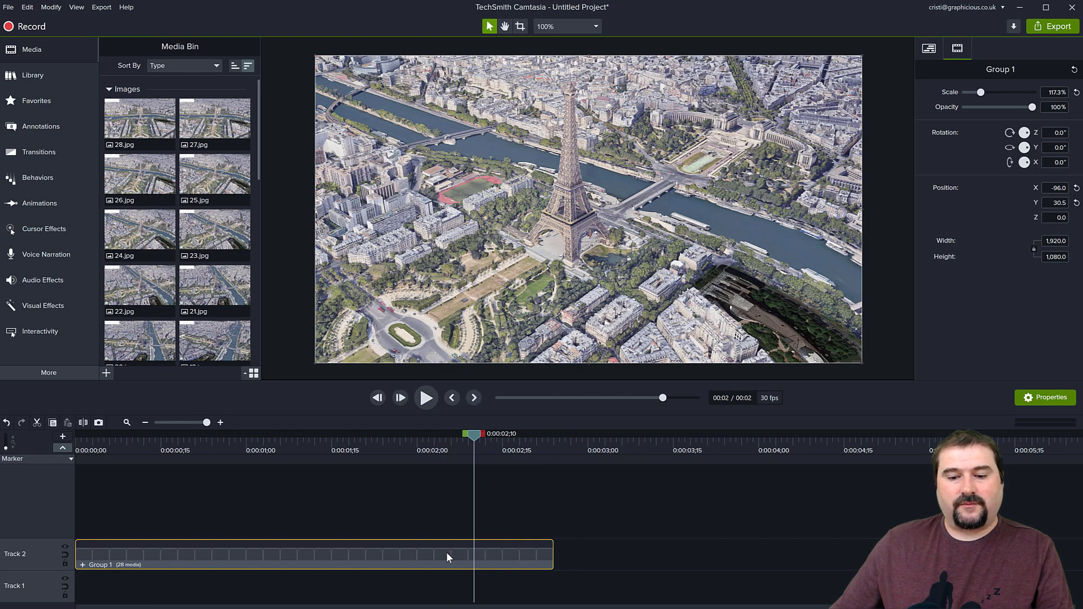
pyautogui.moveTo(451, 557)
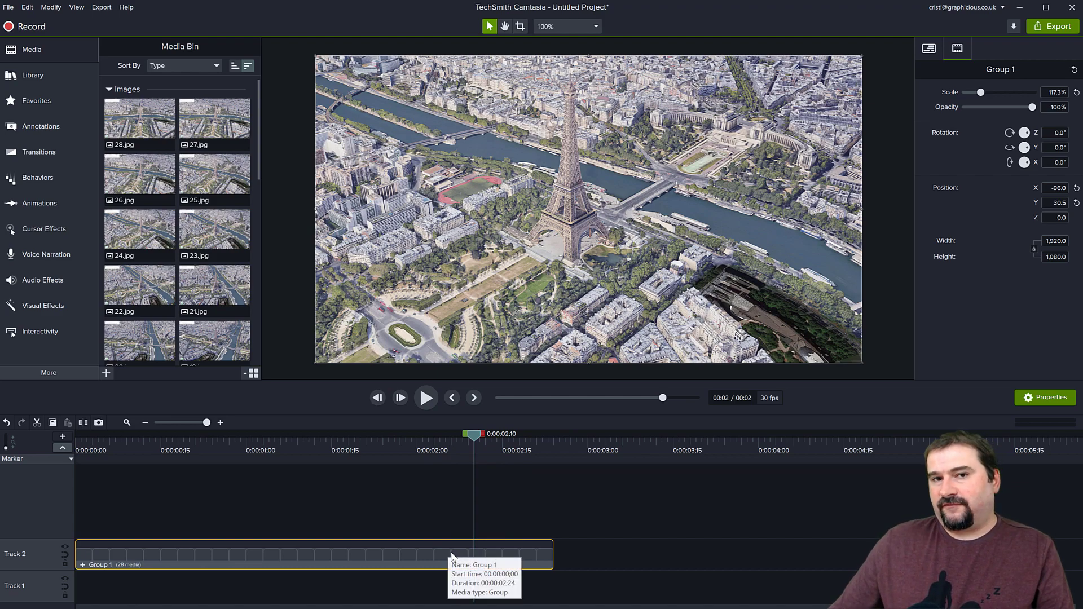
pyautogui.moveTo(532, 318)
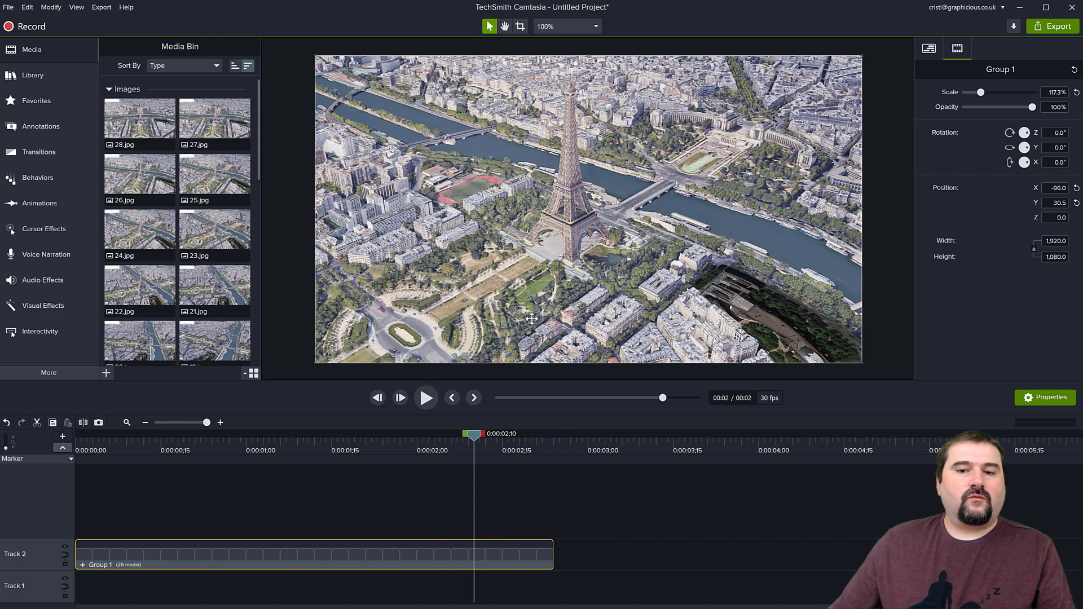
pyautogui.moveTo(595, 272)
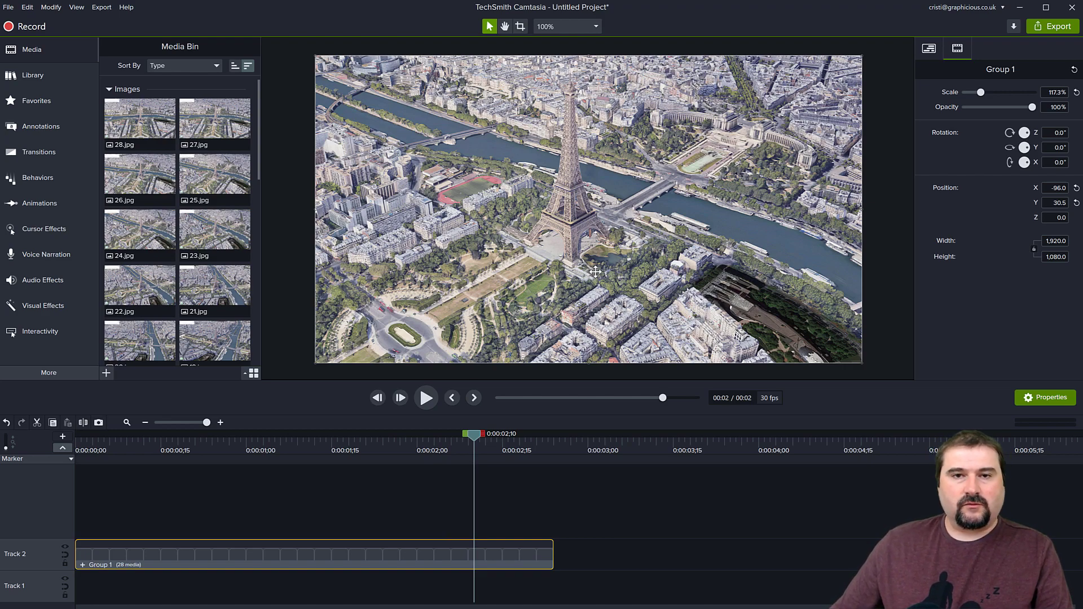
pyautogui.moveTo(612, 264)
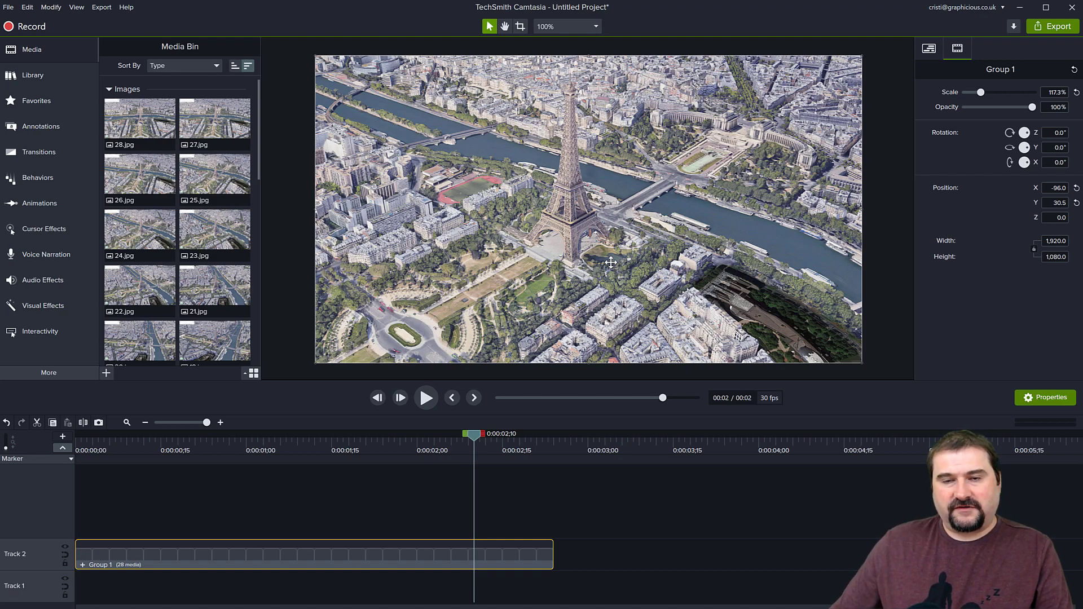
pyautogui.moveTo(560, 247)
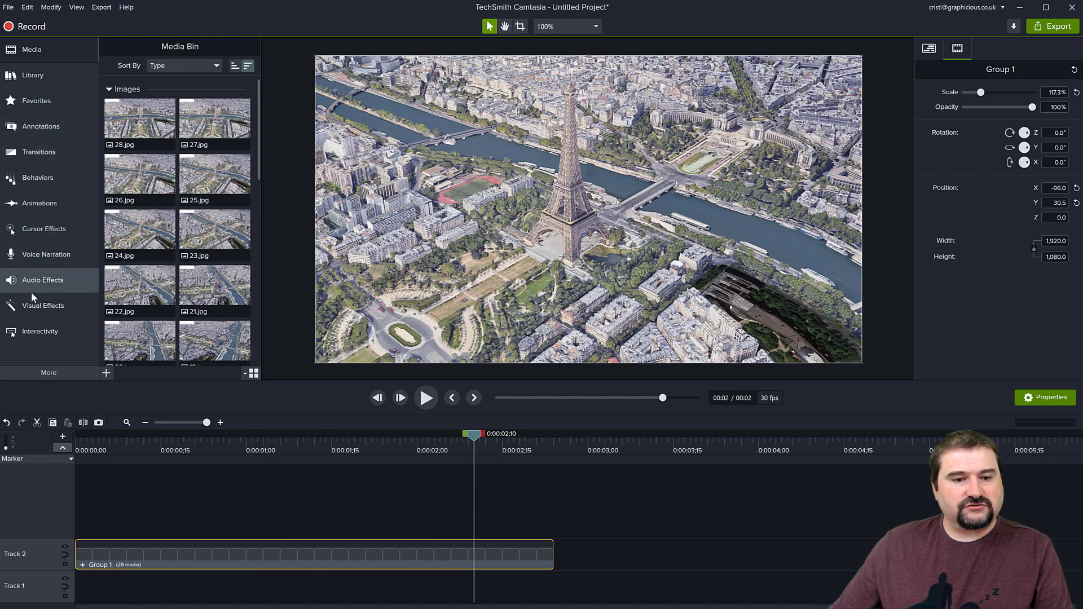
# Step: Add a Color Adjustment to Group 1 and rough in lower brightness, contrast and restored saturation
pyautogui.click(43, 306)
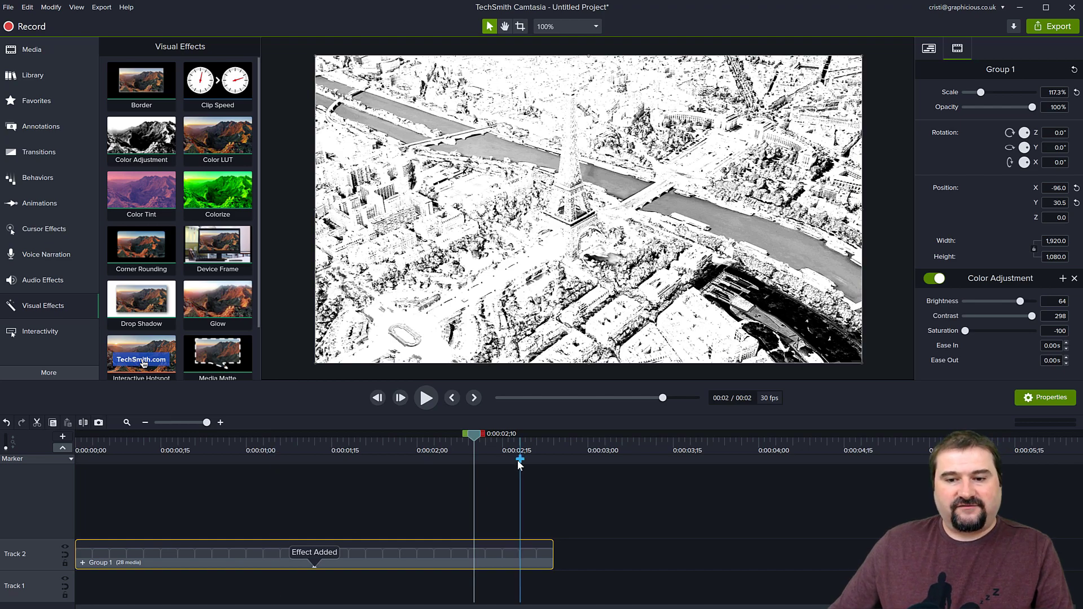
pyautogui.moveTo(667, 368)
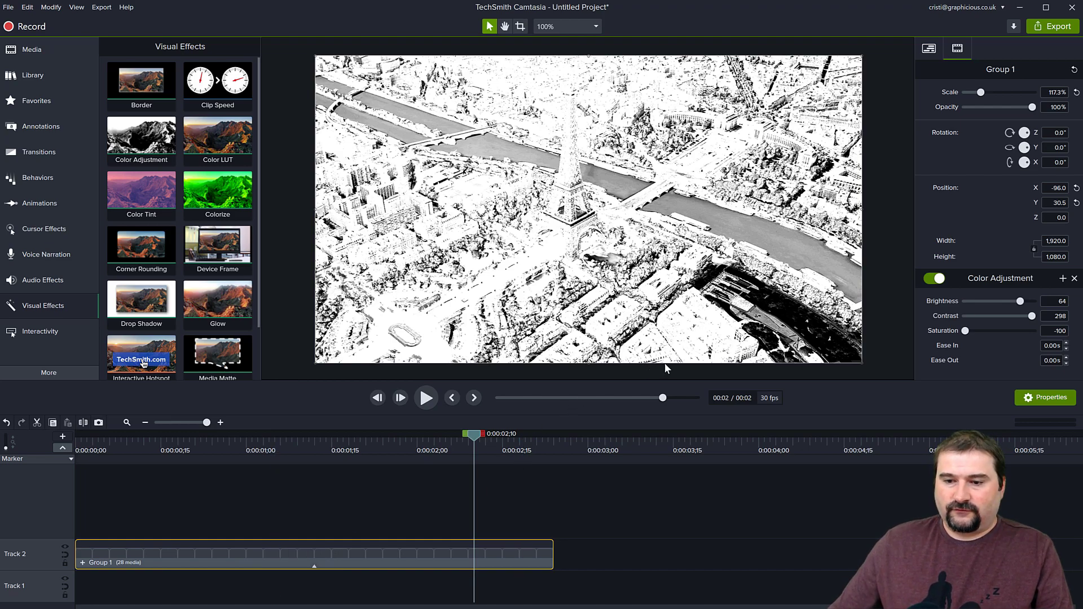
pyautogui.moveTo(1026, 301); pyautogui.dragTo(1019, 301)
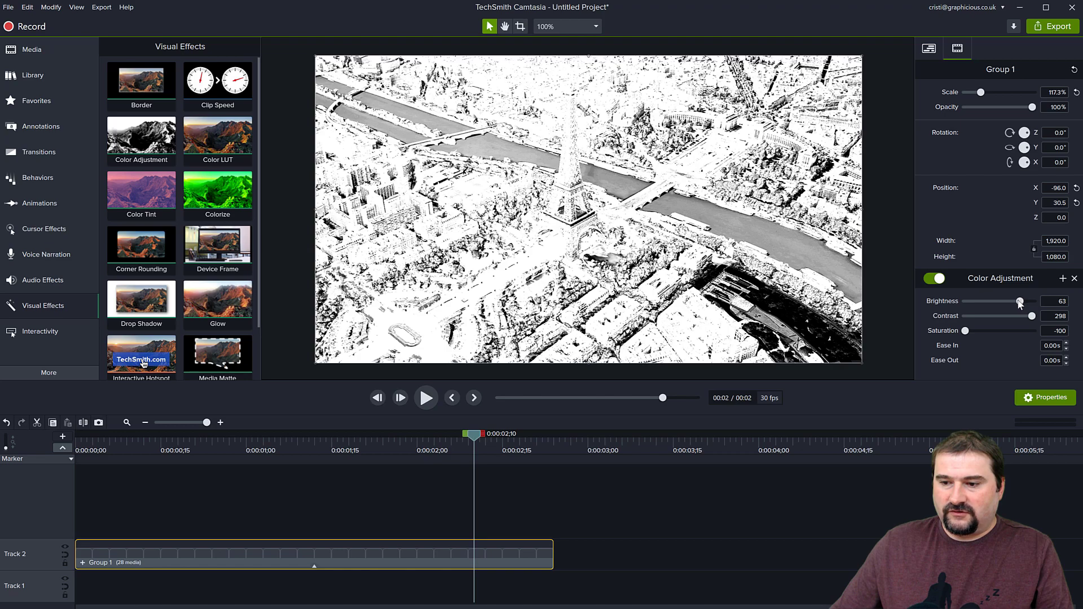
pyautogui.moveTo(1020, 300); pyautogui.dragTo(1001, 300)
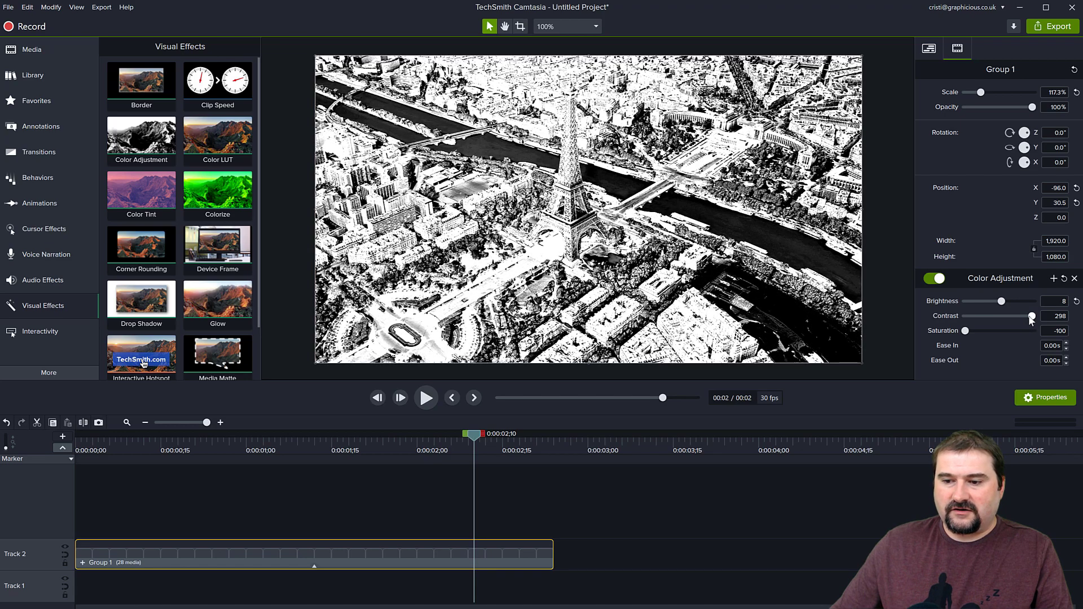
pyautogui.moveTo(1028, 316); pyautogui.dragTo(984, 315)
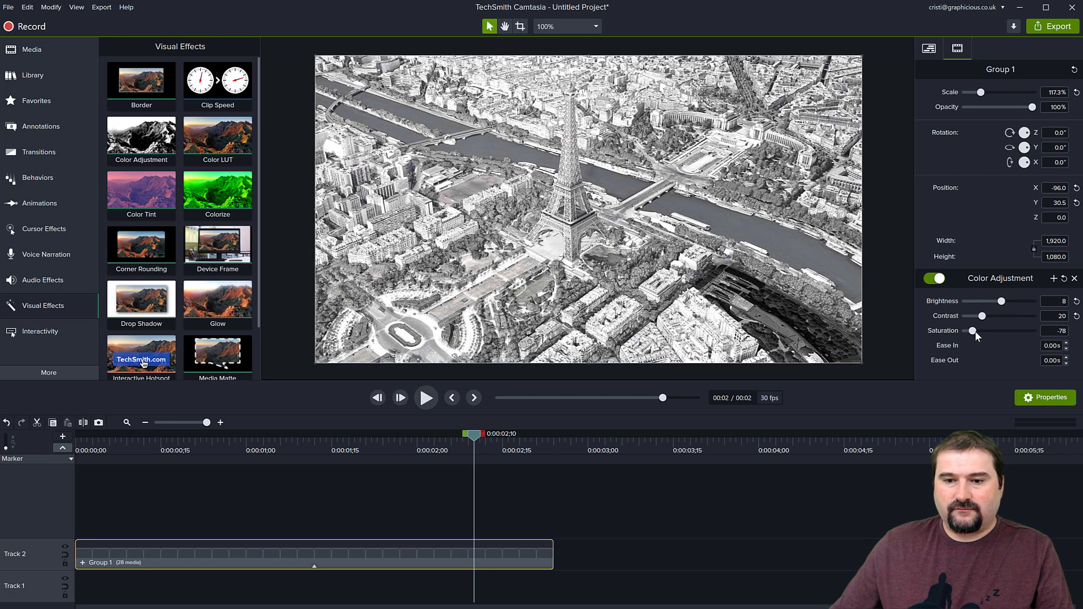
pyautogui.moveTo(970, 330); pyautogui.dragTo(1004, 331)
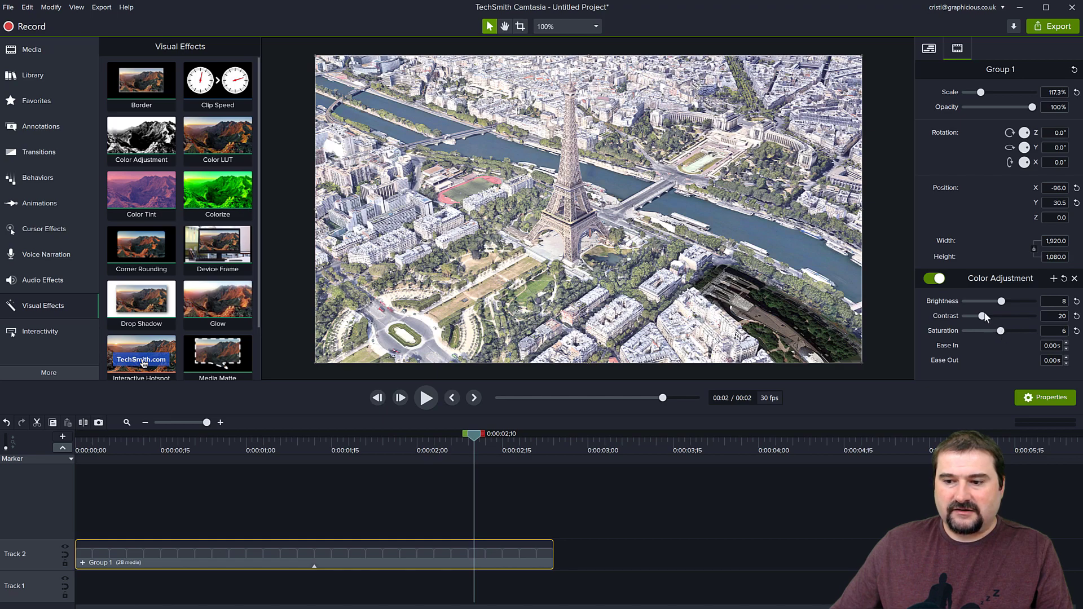
pyautogui.moveTo(1000, 315); pyautogui.dragTo(1012, 315)
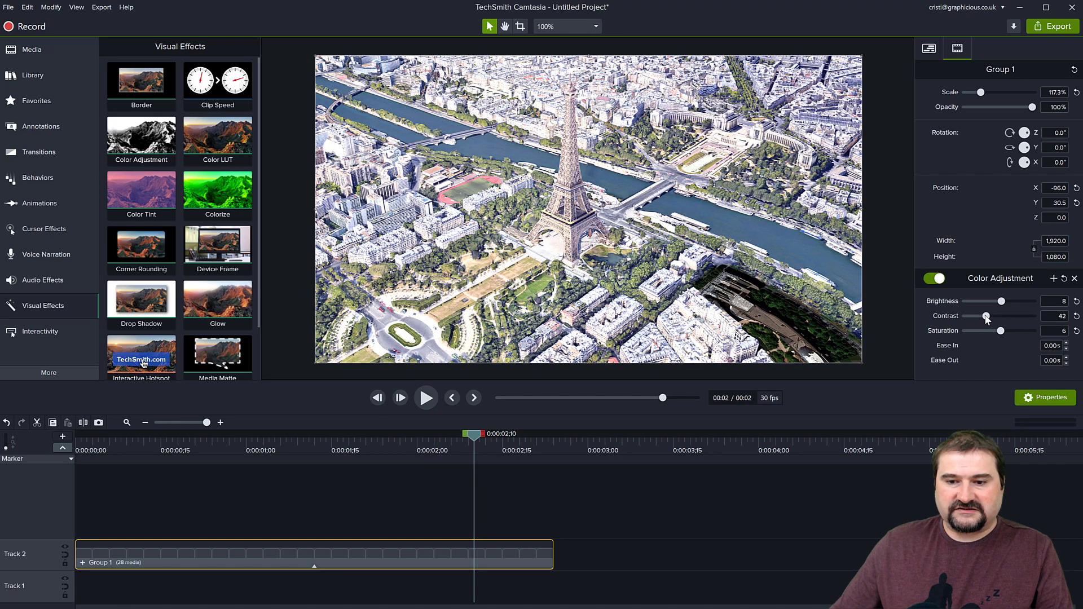
# Step: Fine-tune the adjustment to brightness 1, contrast 64, saturation about 15 and preview it
pyautogui.moveTo(1029, 300); pyautogui.dragTo(995, 300)
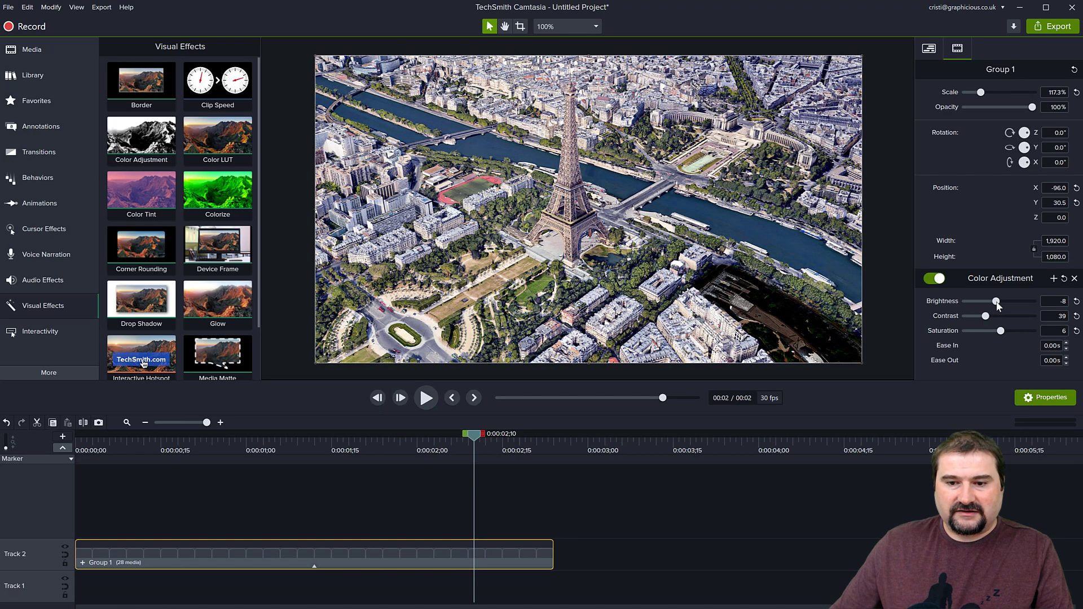
pyautogui.moveTo(985, 316); pyautogui.dragTo(1003, 316)
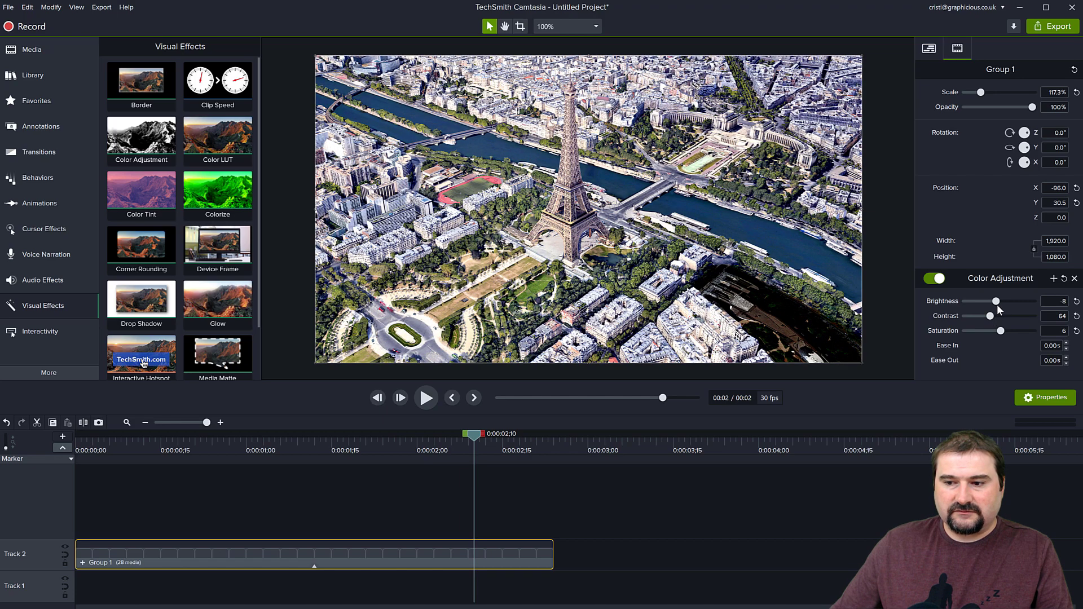
pyautogui.moveTo(996, 301); pyautogui.dragTo(1001, 301)
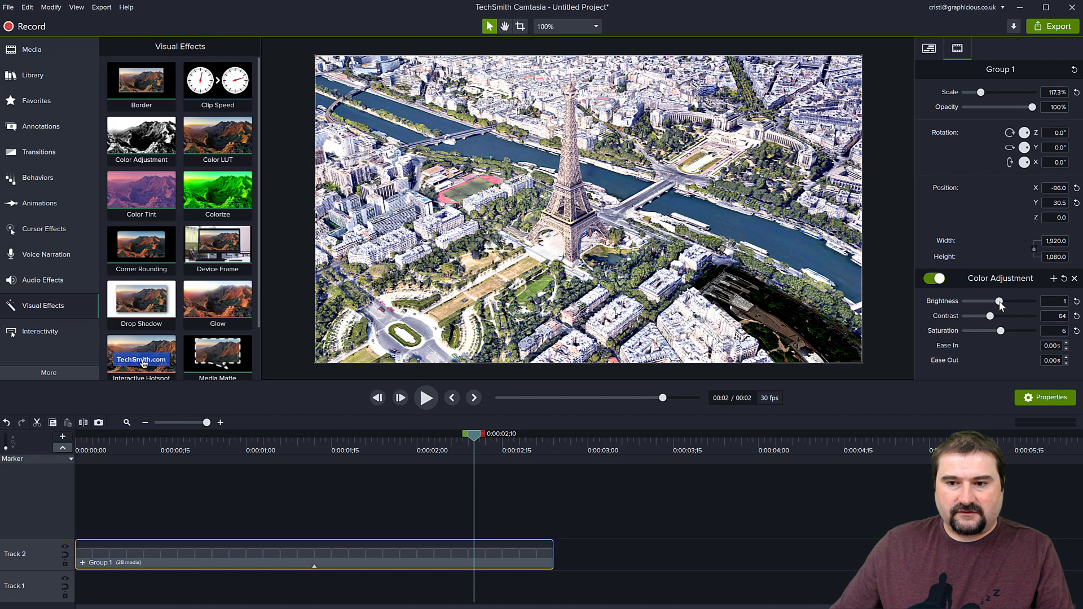
pyautogui.moveTo(1013, 330); pyautogui.dragTo(1003, 331)
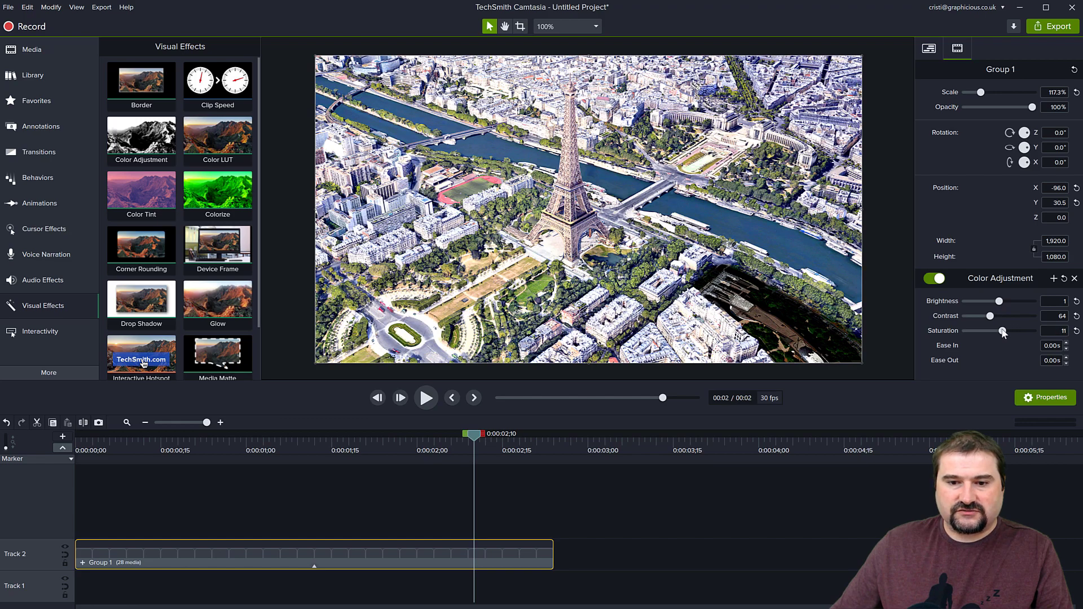
pyautogui.moveTo(1003, 330); pyautogui.dragTo(1006, 330)
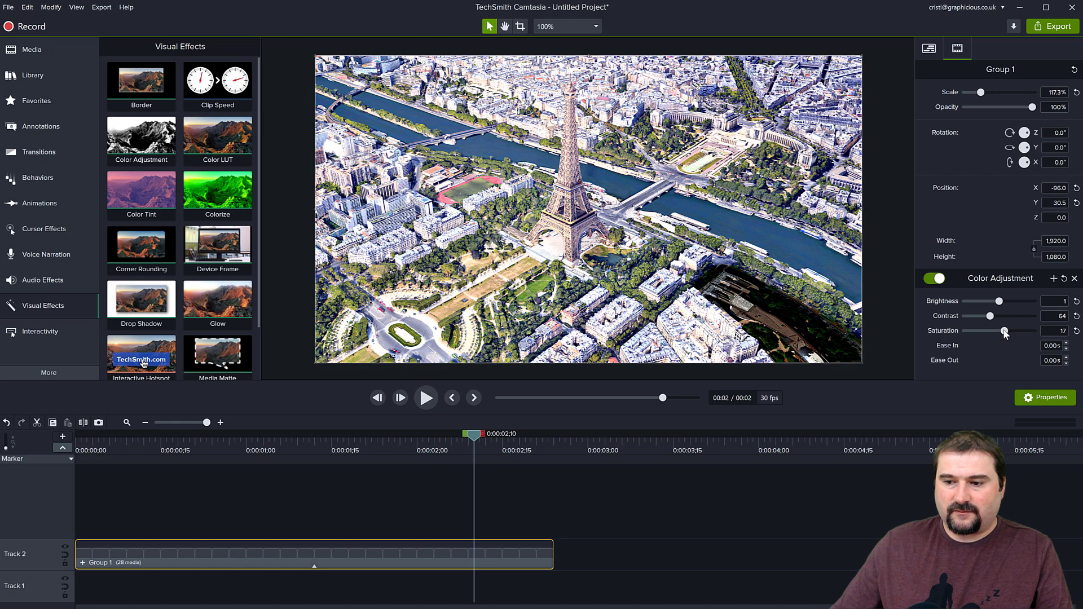
pyautogui.click(426, 397)
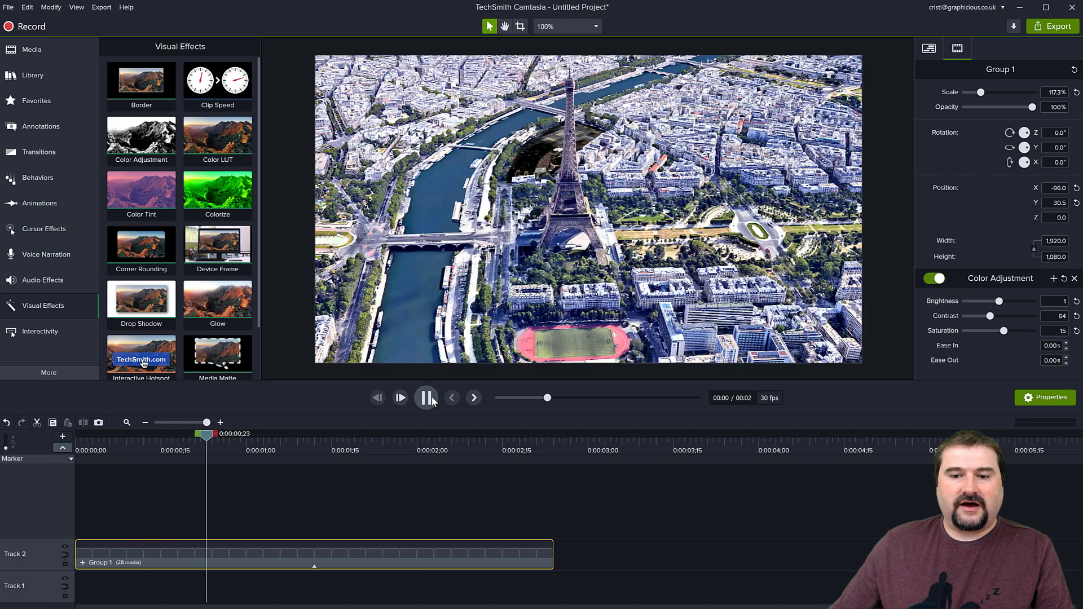
pyautogui.click(425, 397)
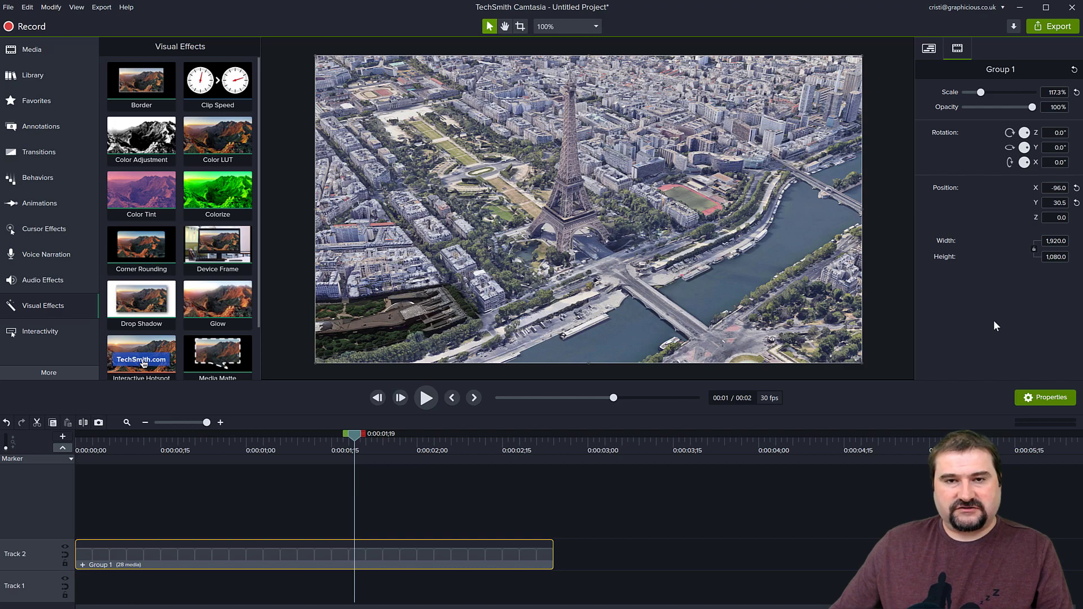
pyautogui.moveTo(983, 349)
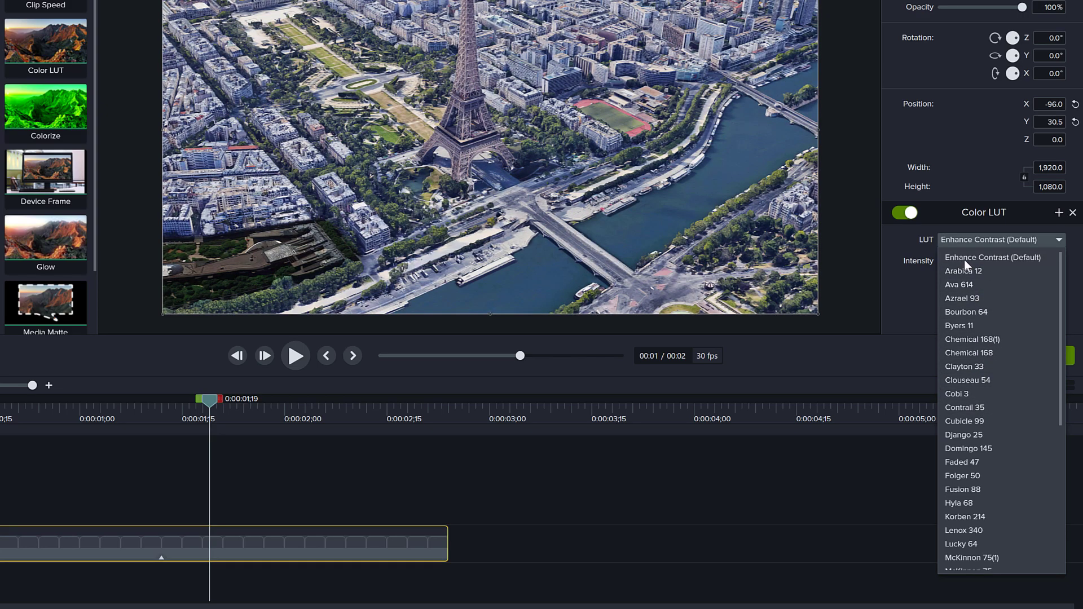
pyautogui.moveTo(1000, 272)
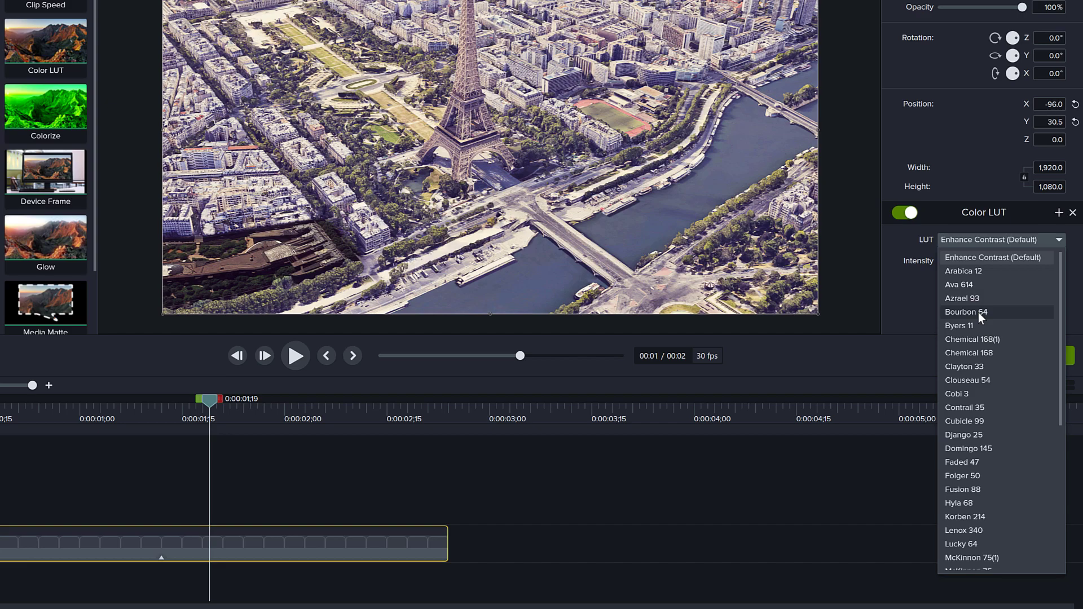
# Step: Choose the Bourbon 64 look in the Color LUT dropdown for Group 1
pyautogui.click(966, 311)
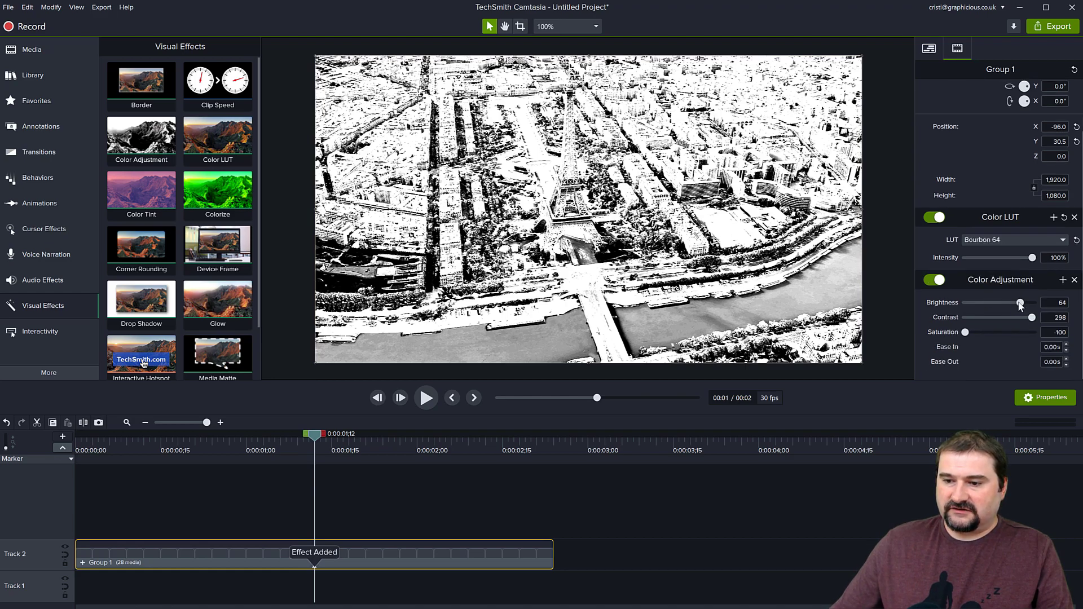
# Step: Pull the new Color Adjustment back from its extreme black-and-white values
pyautogui.moveTo(1044, 317); pyautogui.dragTo(984, 317)
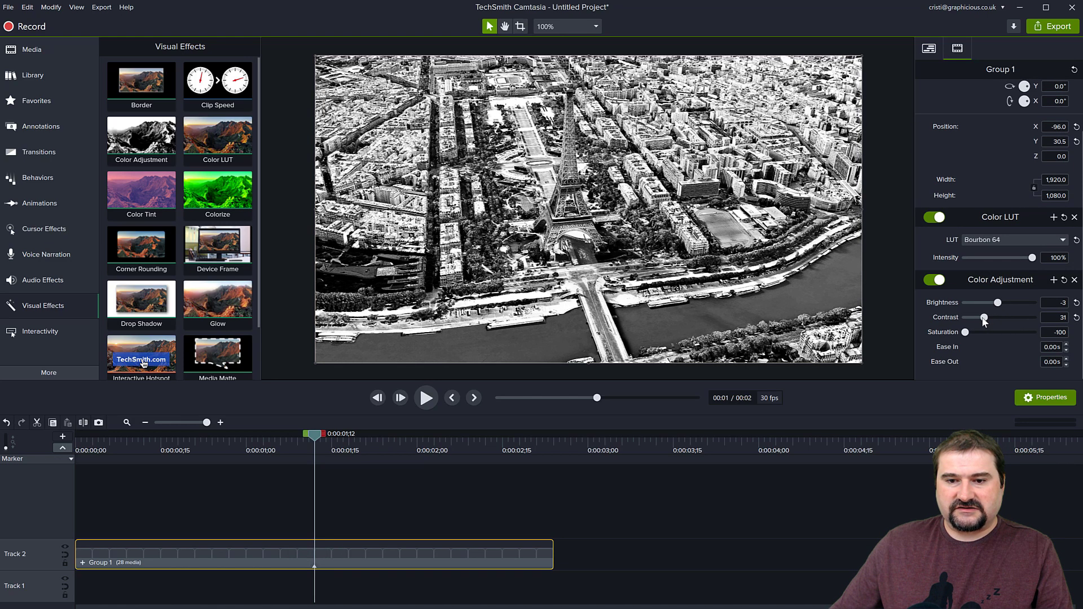
pyautogui.moveTo(964, 331); pyautogui.dragTo(987, 332)
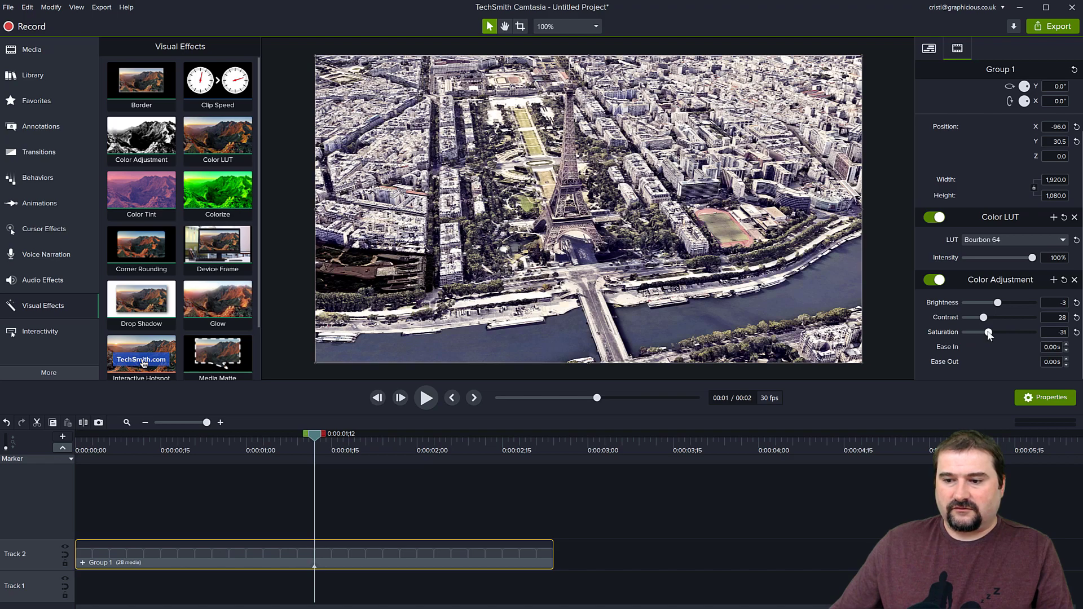
pyautogui.moveTo(985, 317); pyautogui.dragTo(988, 317)
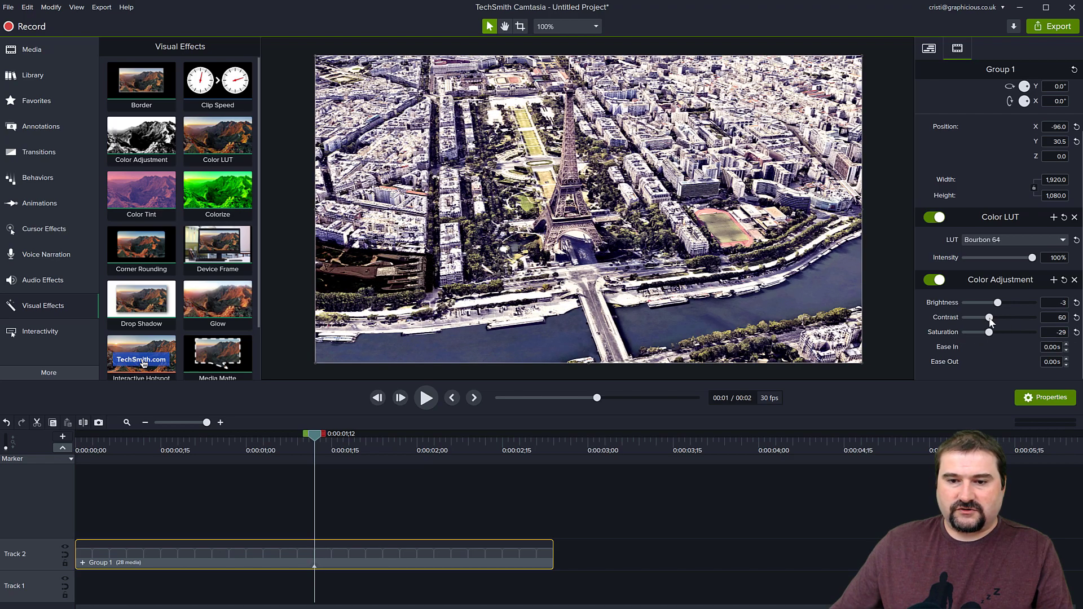
pyautogui.moveTo(986, 302); pyautogui.dragTo(1006, 302)
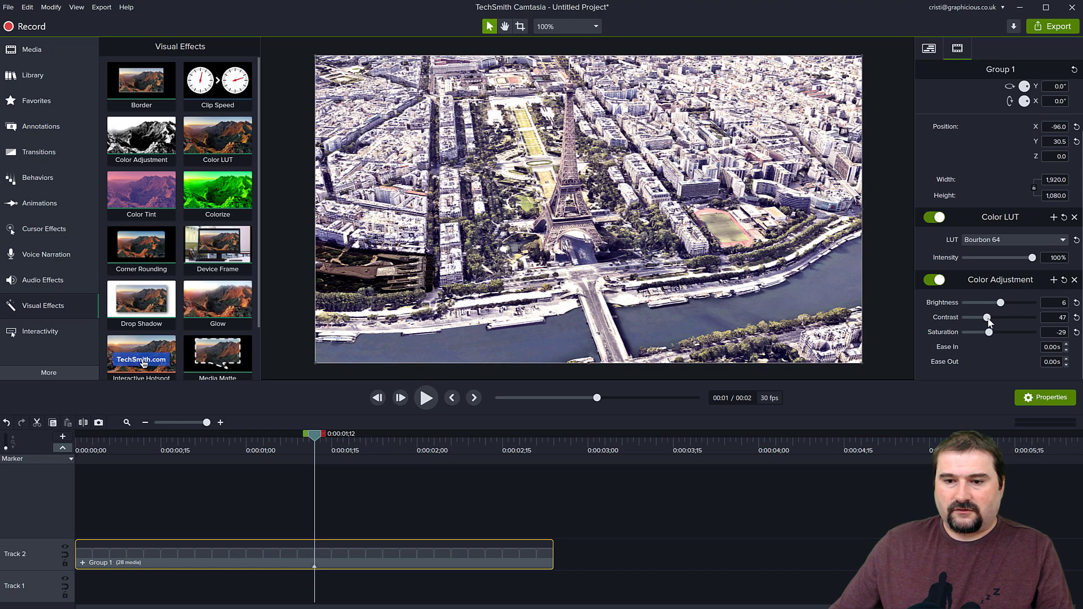
# Step: Settle on brightness 6, contrast 22, saturation 18 over the LUT and preview the grade
pyautogui.moveTo(986, 317); pyautogui.dragTo(993, 331)
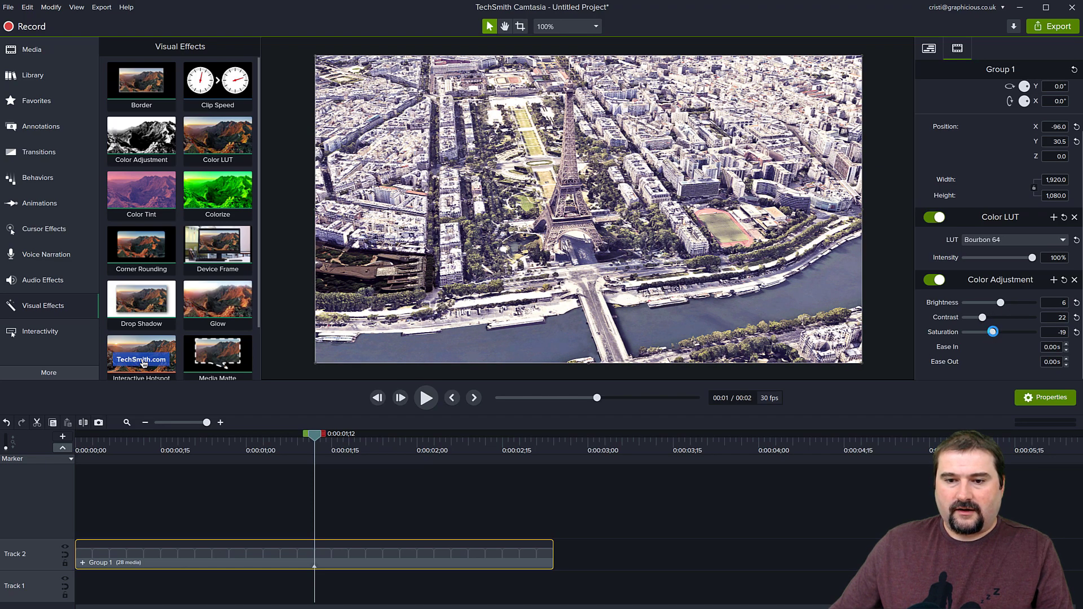
pyautogui.moveTo(993, 332); pyautogui.dragTo(1002, 331)
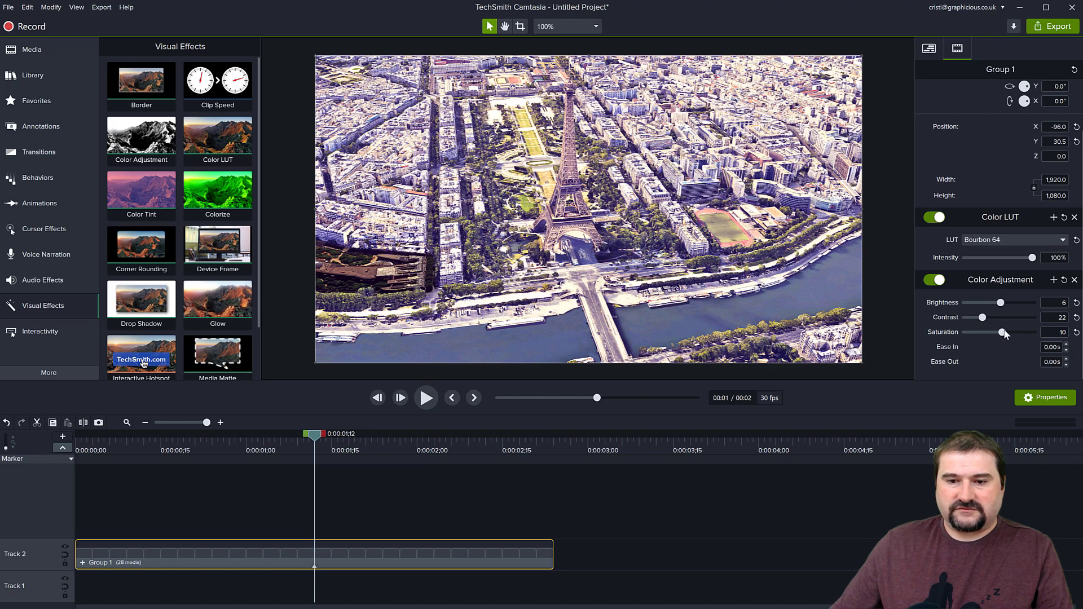
pyautogui.moveTo(1005, 332); pyautogui.dragTo(1027, 332)
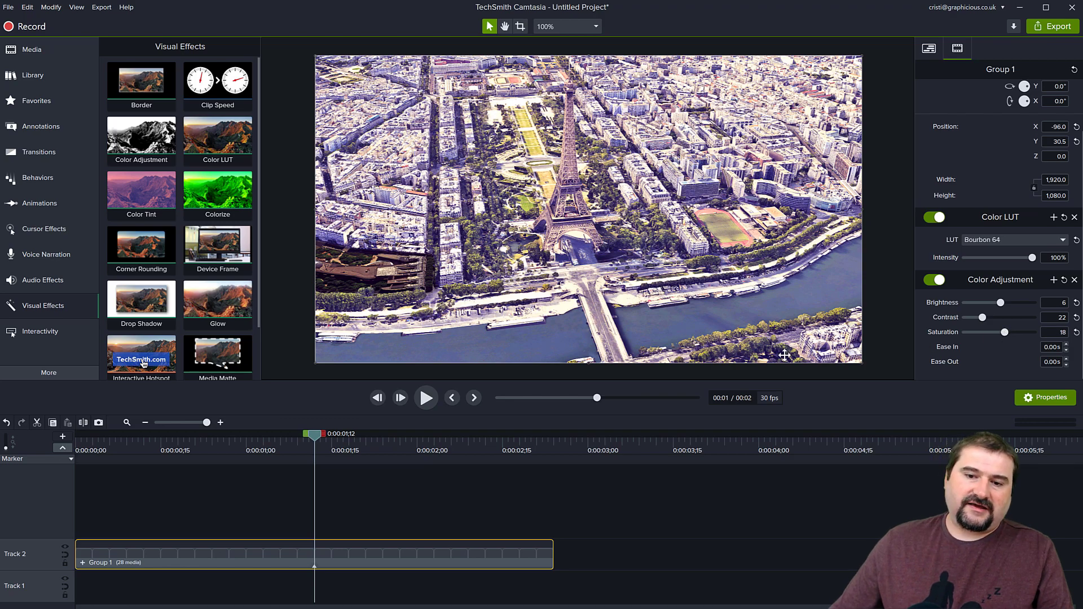
pyautogui.click(426, 397)
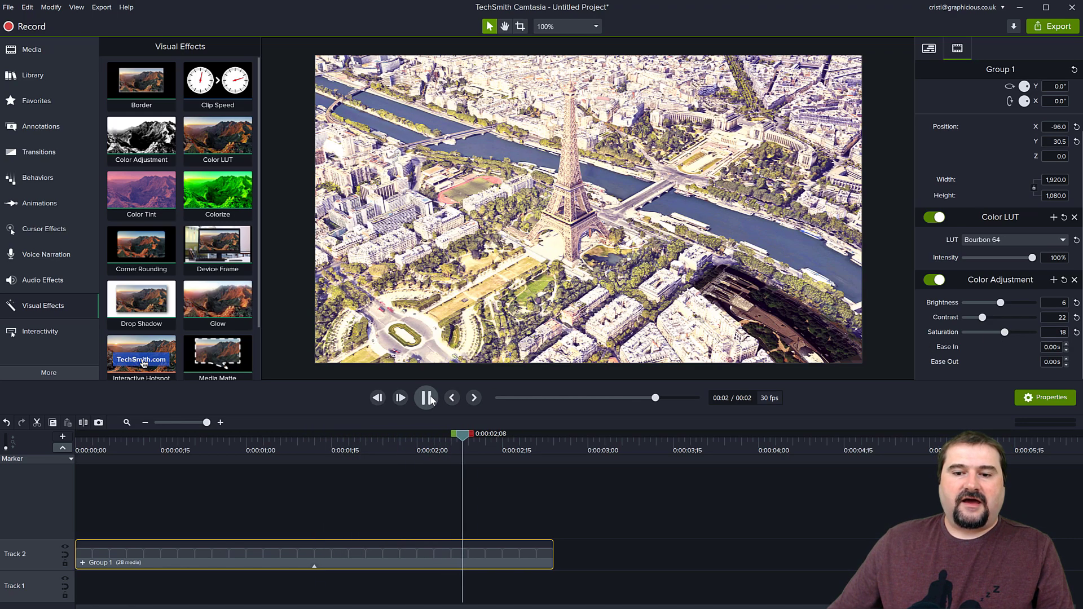
pyautogui.click(427, 397)
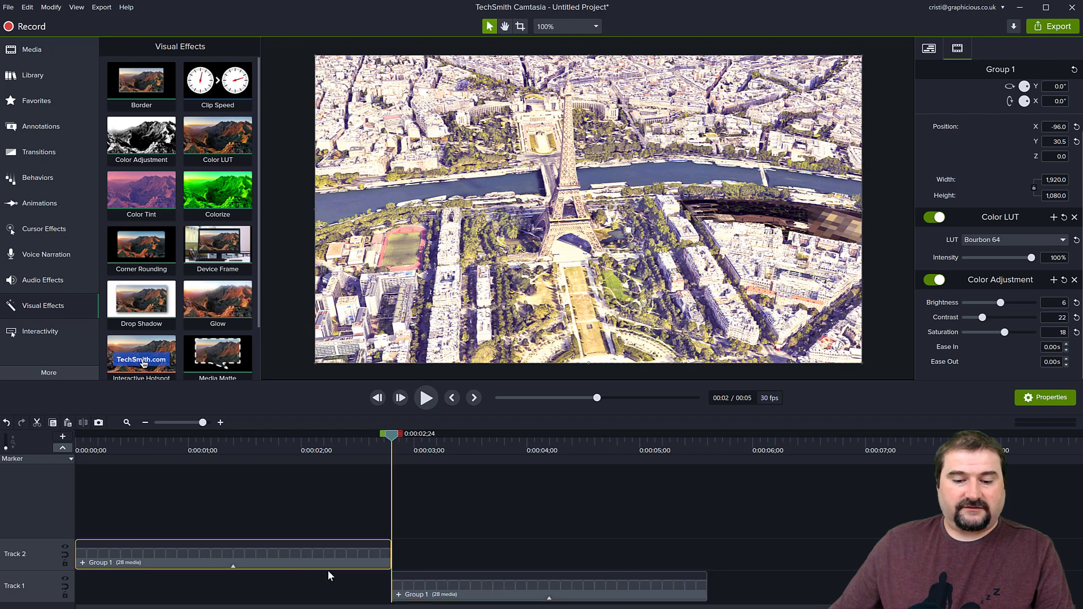
pyautogui.moveTo(324, 601)
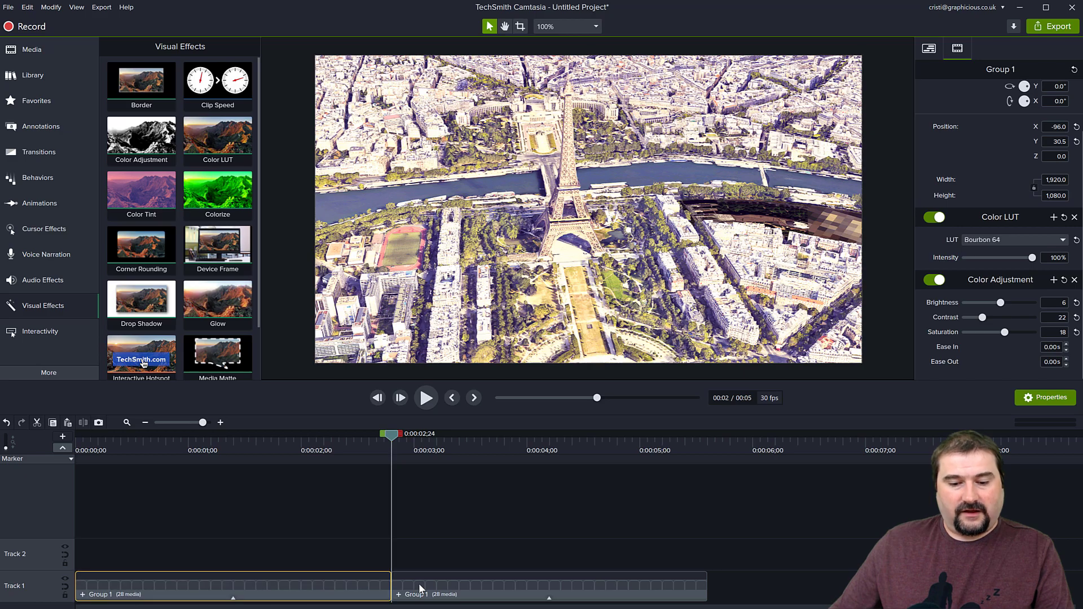
# Step: Paste Group 1 copies end to end on Track 1 and play the 11-second loop
pyautogui.click(539, 594)
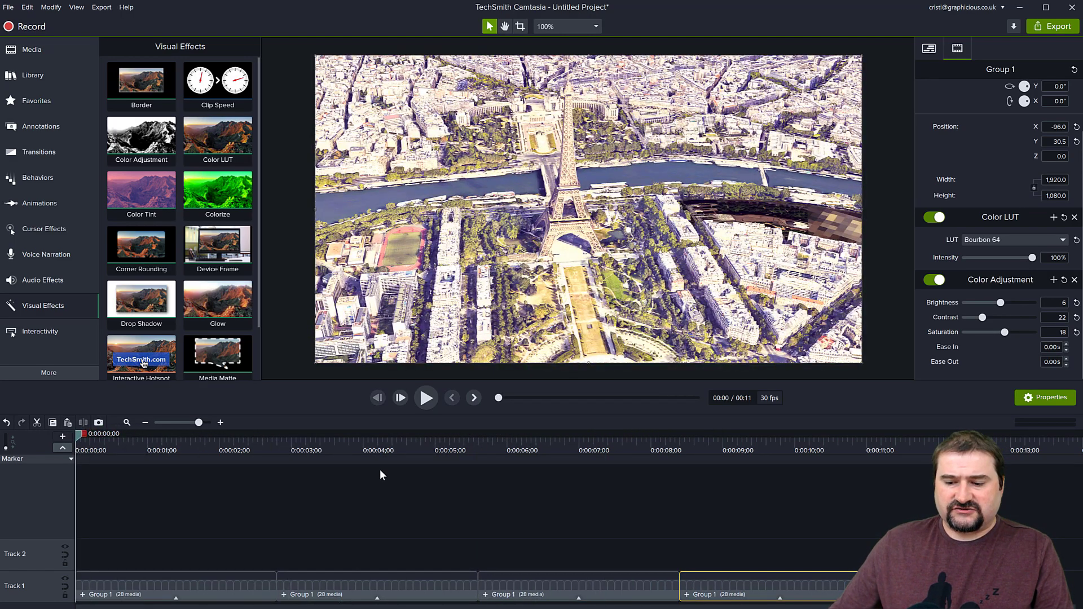
pyautogui.moveTo(407, 492)
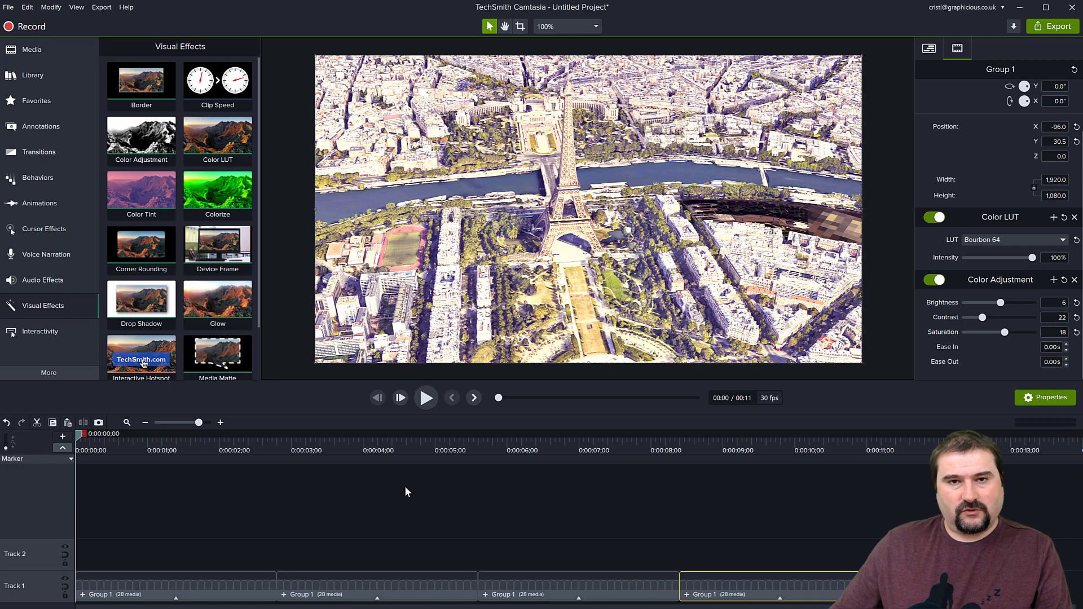
pyautogui.click(427, 397)
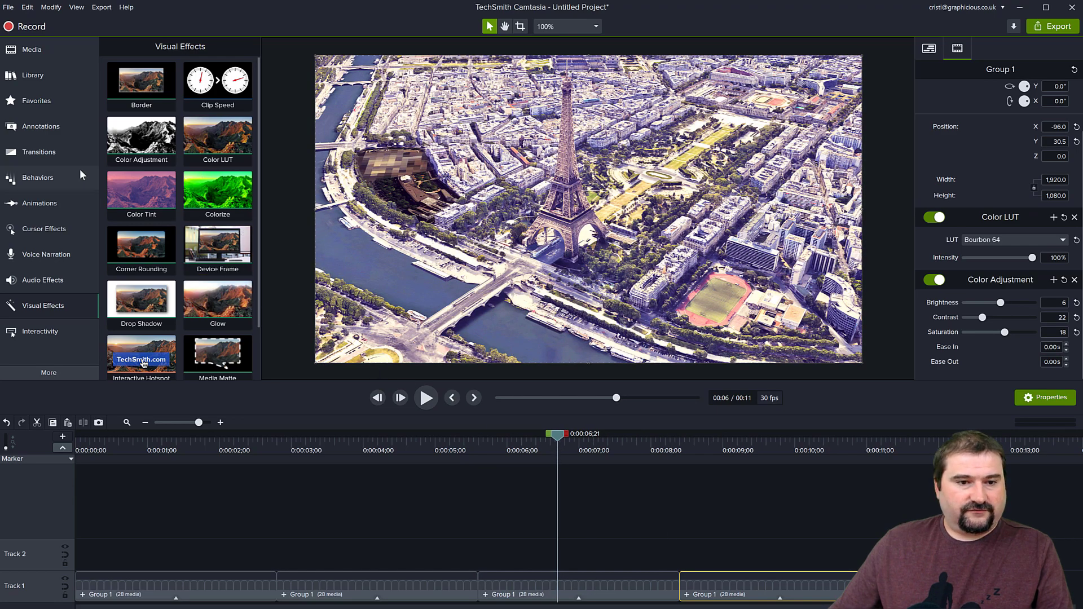
# Step: Add a Basic text callout reading 'I LOVE PARIS!', enlarge it at the lower right and preview
pyautogui.click(41, 126)
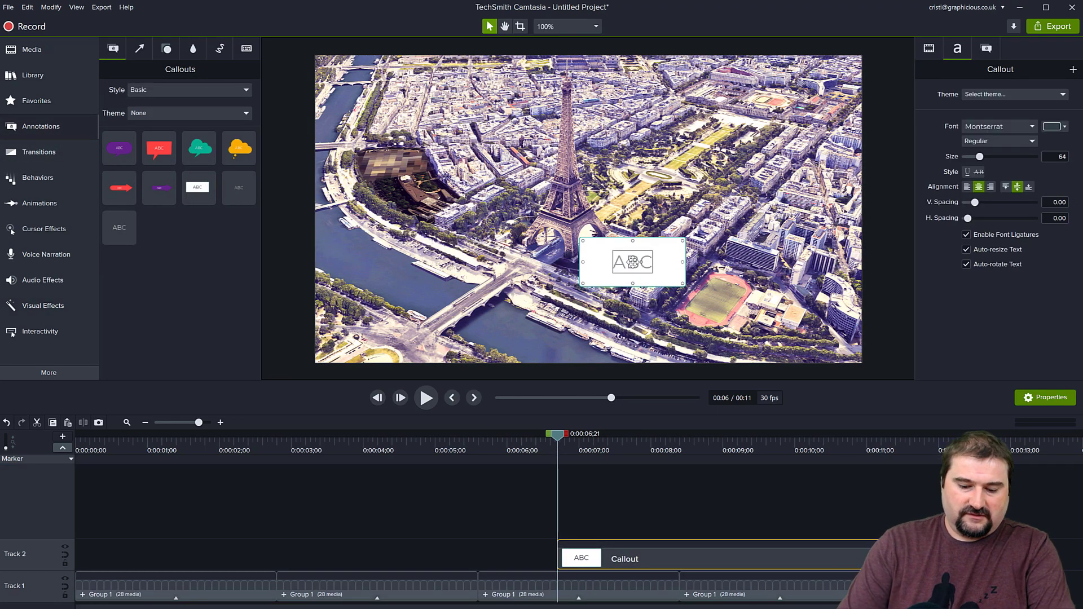
pyautogui.write('I LOVE PARIS!')
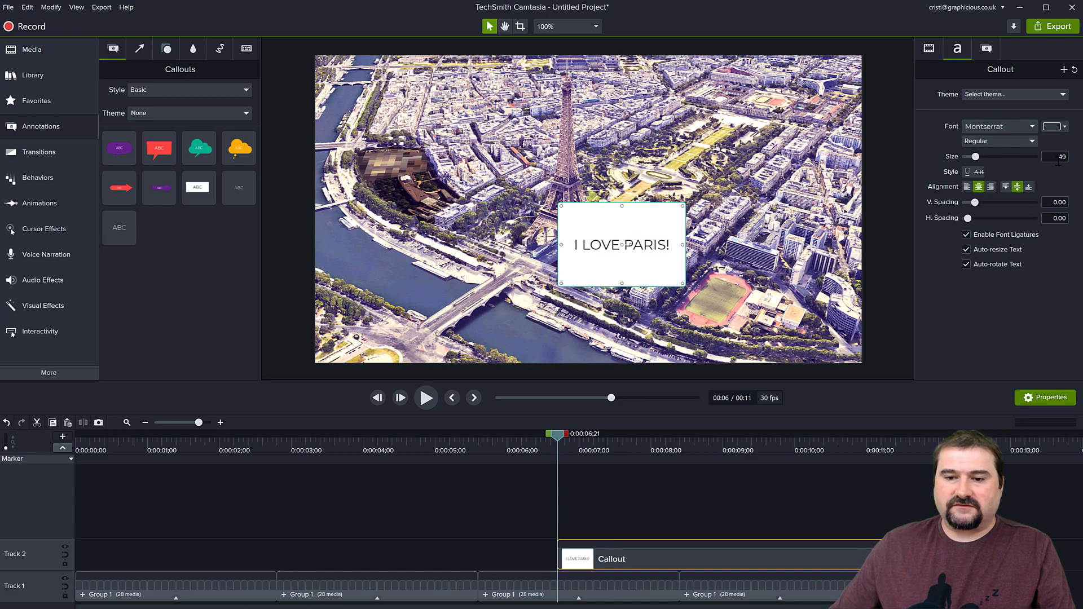
pyautogui.moveTo(977, 155); pyautogui.dragTo(1034, 156)
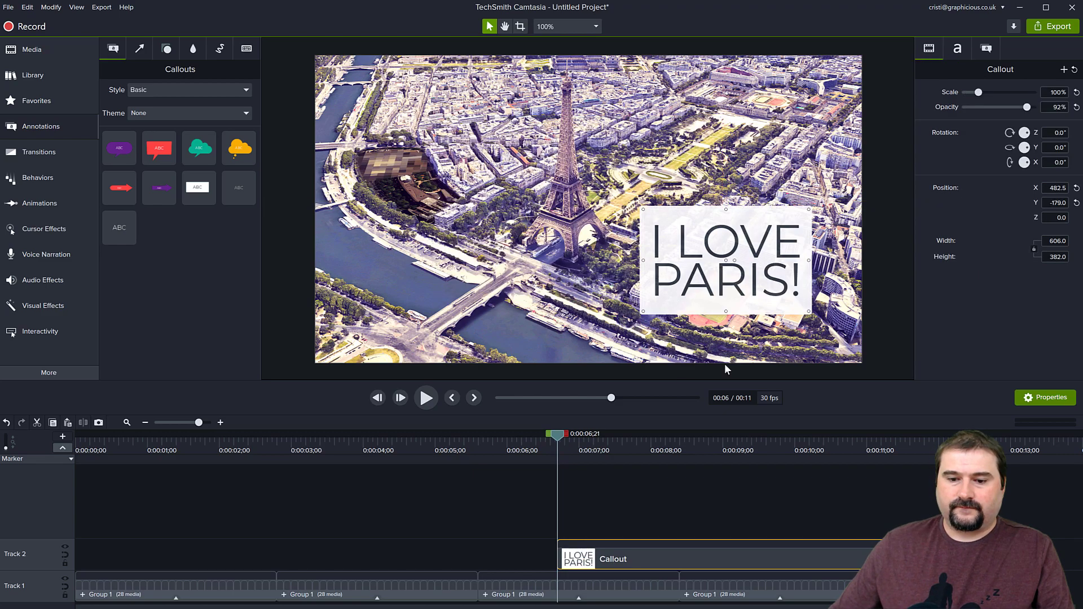
pyautogui.click(427, 396)
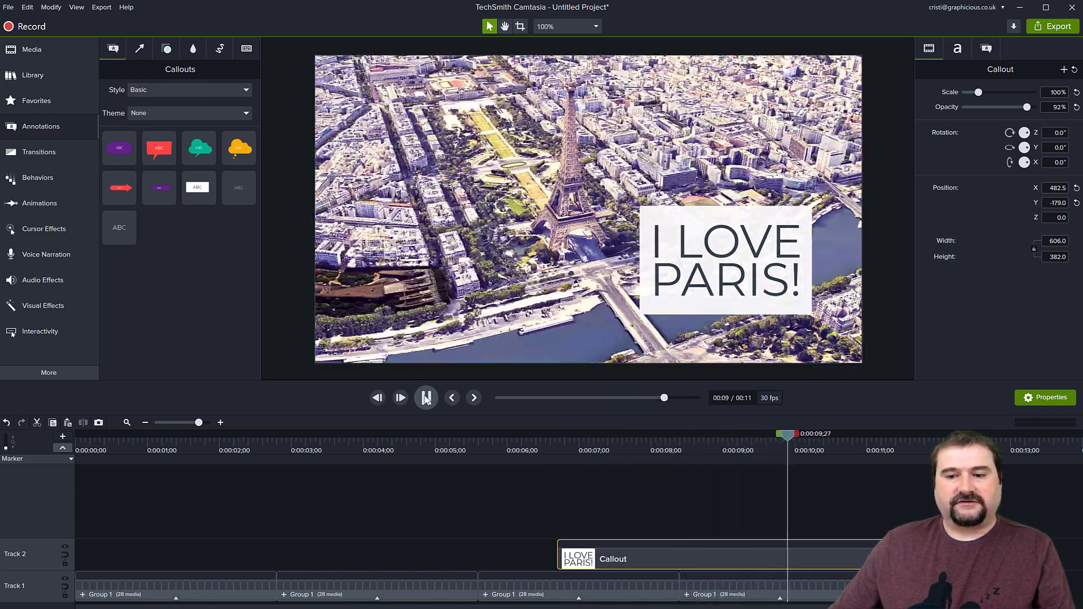
pyautogui.click(427, 397)
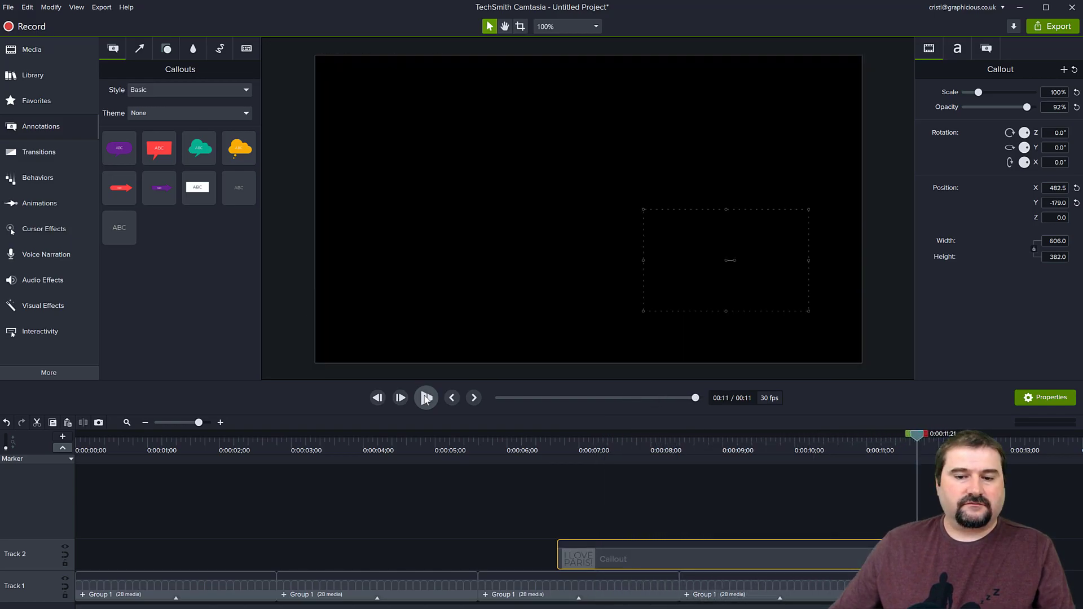
pyautogui.click(427, 397)
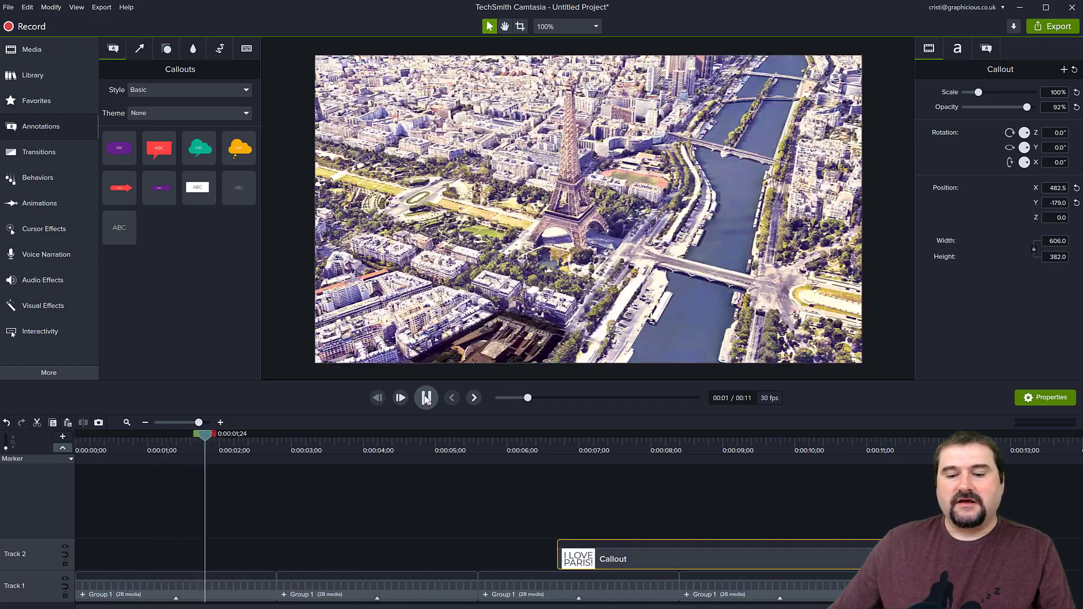
pyautogui.click(427, 397)
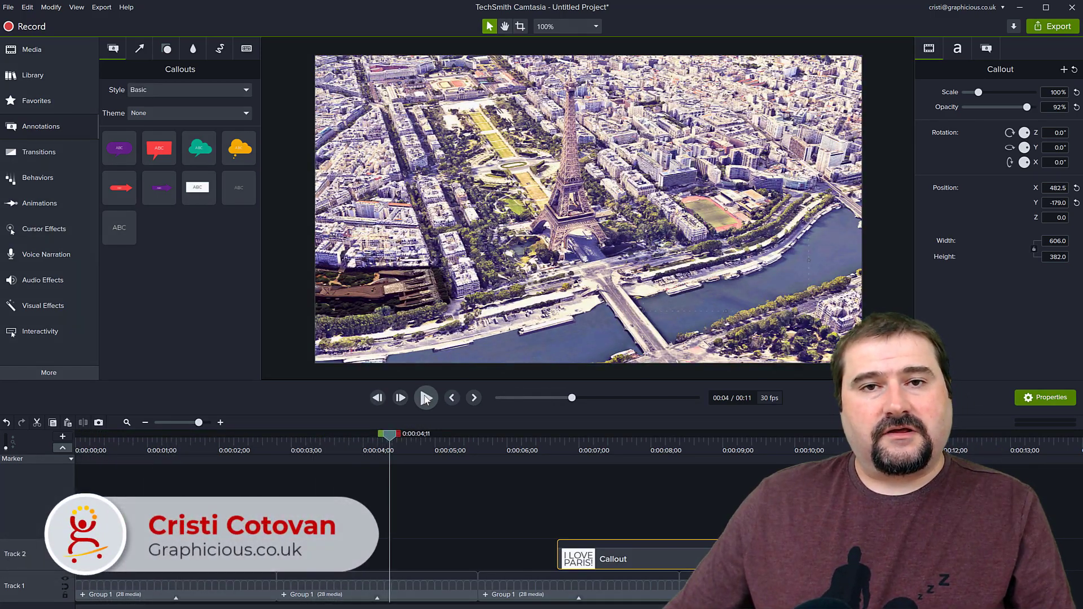